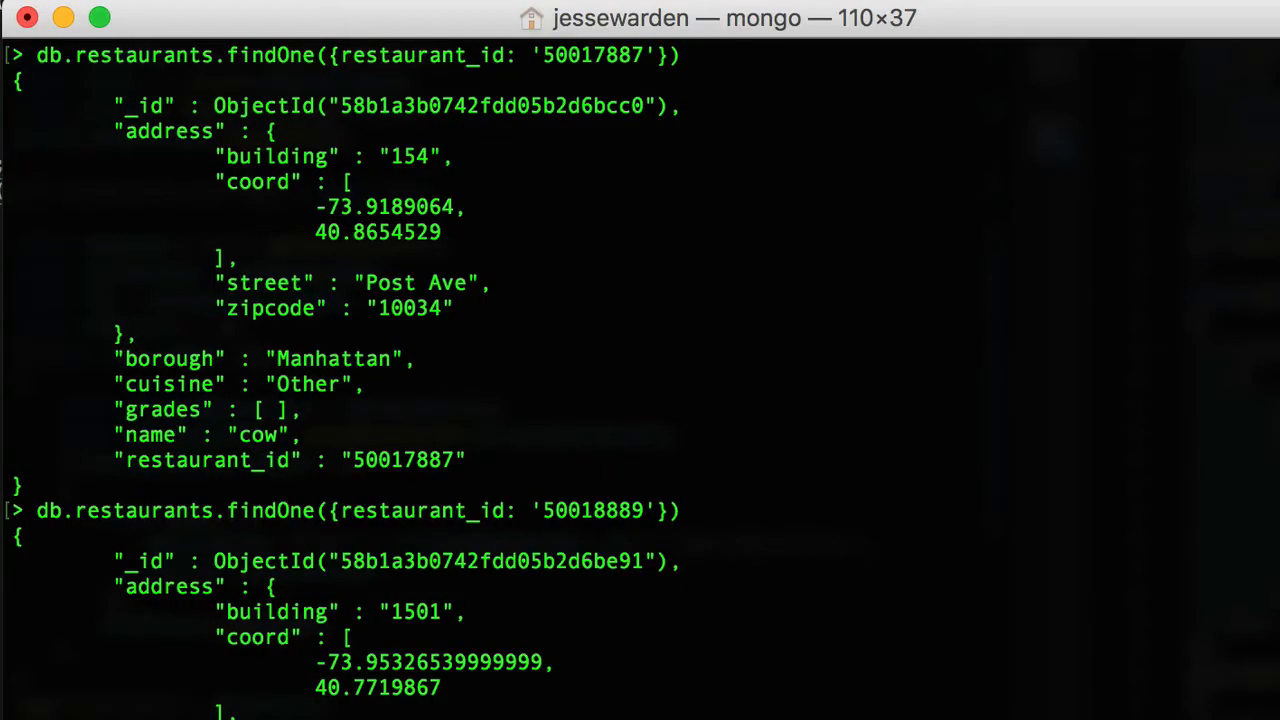
mouse_move(564, 476)
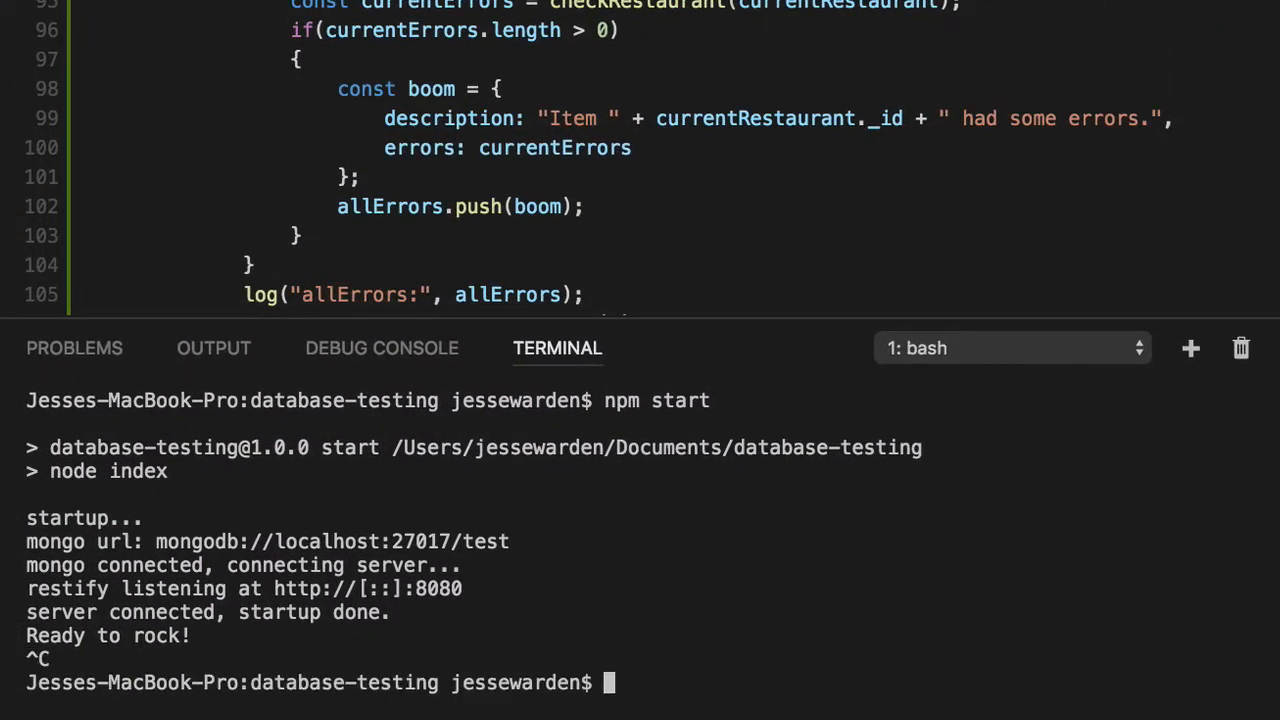
Run 'npm run integration' in the integrated terminal to start the integration tests.
text(npm test)
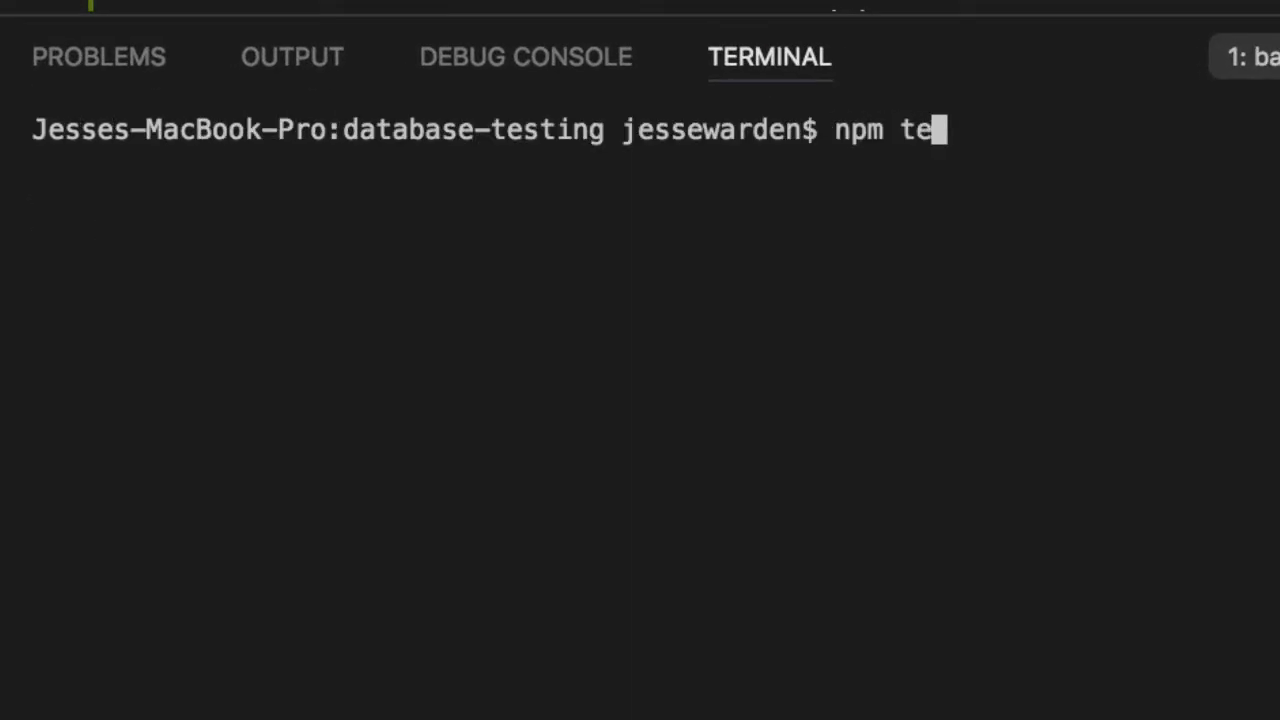
text(run integration)
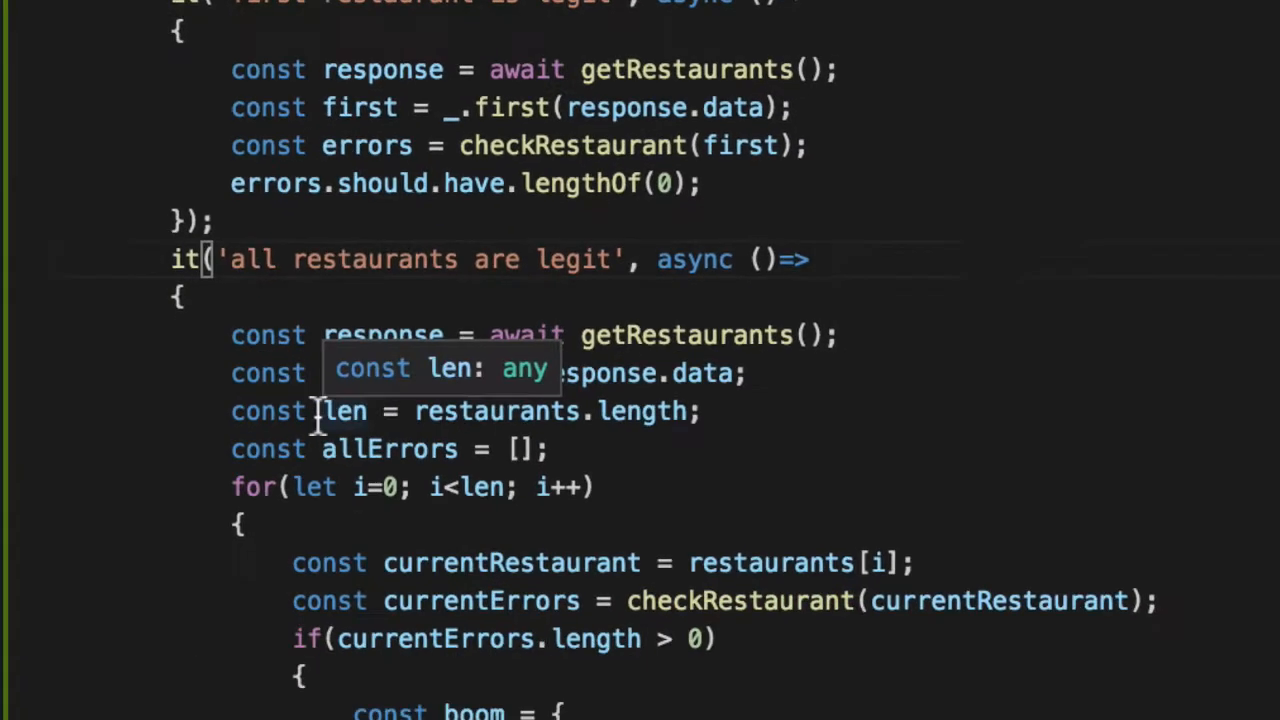
Scroll the test file down to the 'all restaurants are legit' test.
scroll(down, 3)
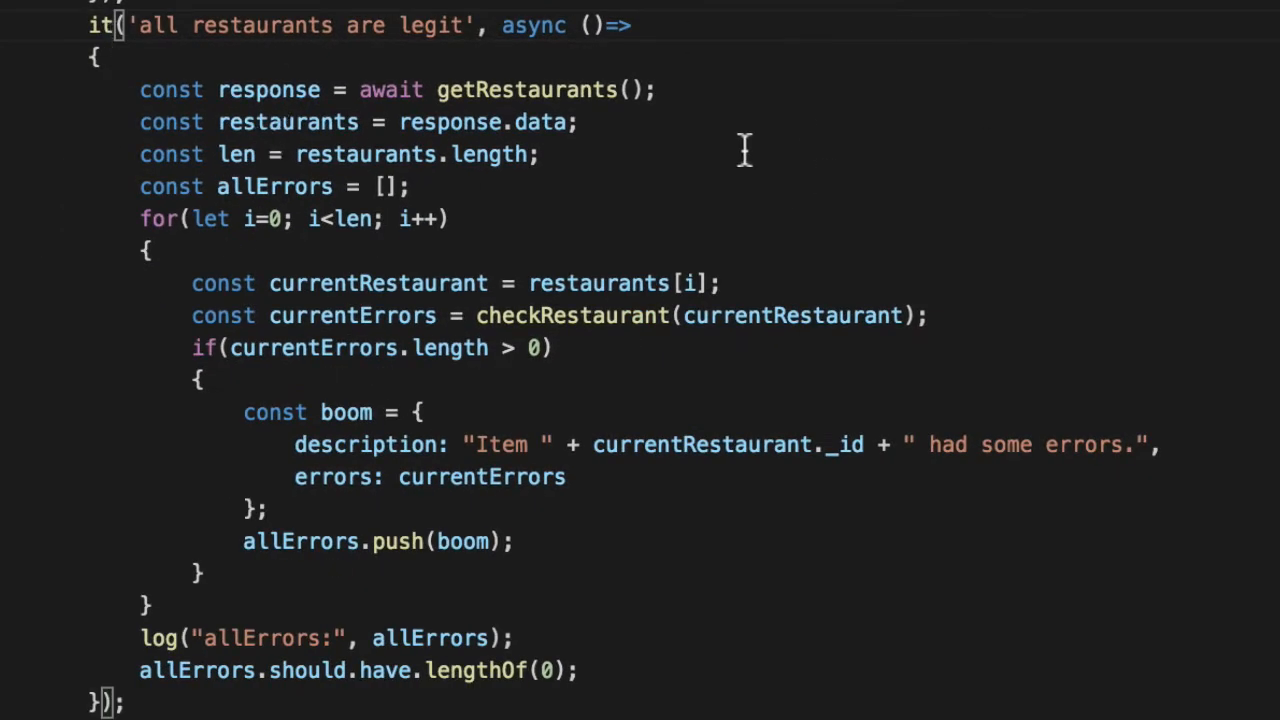
mouse_move(800, 224)
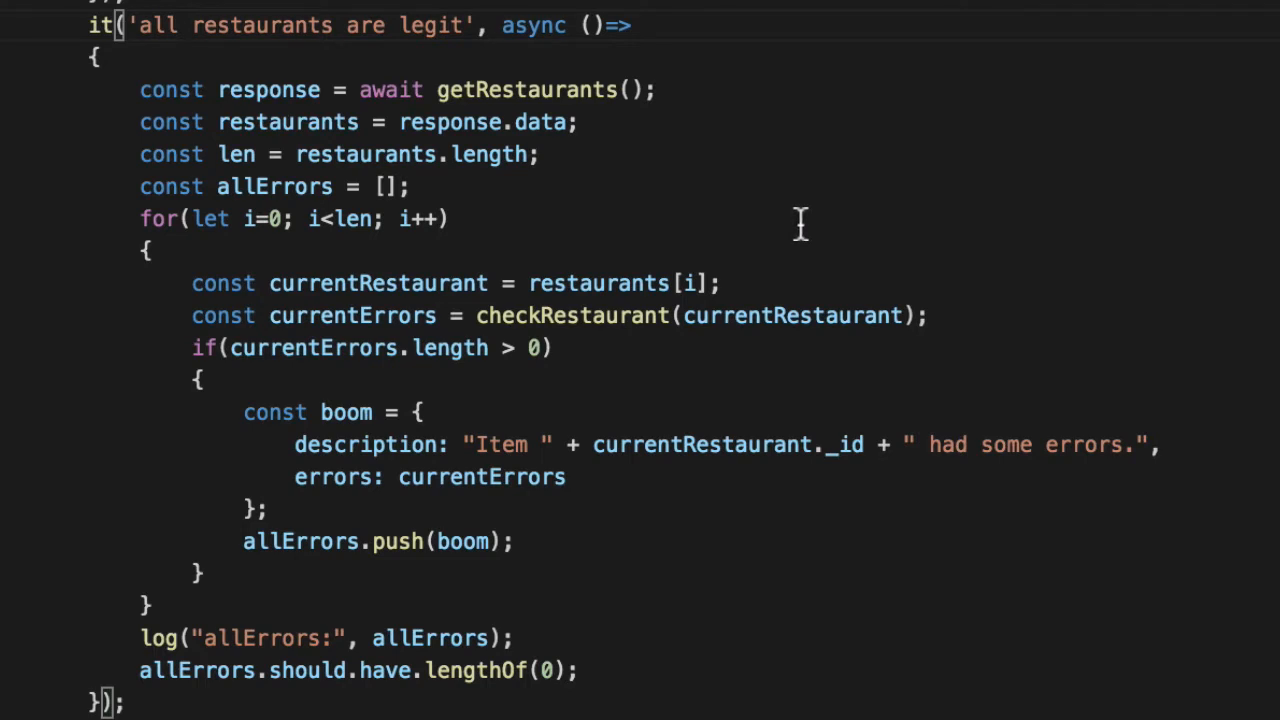
mouse_move(120, 188)
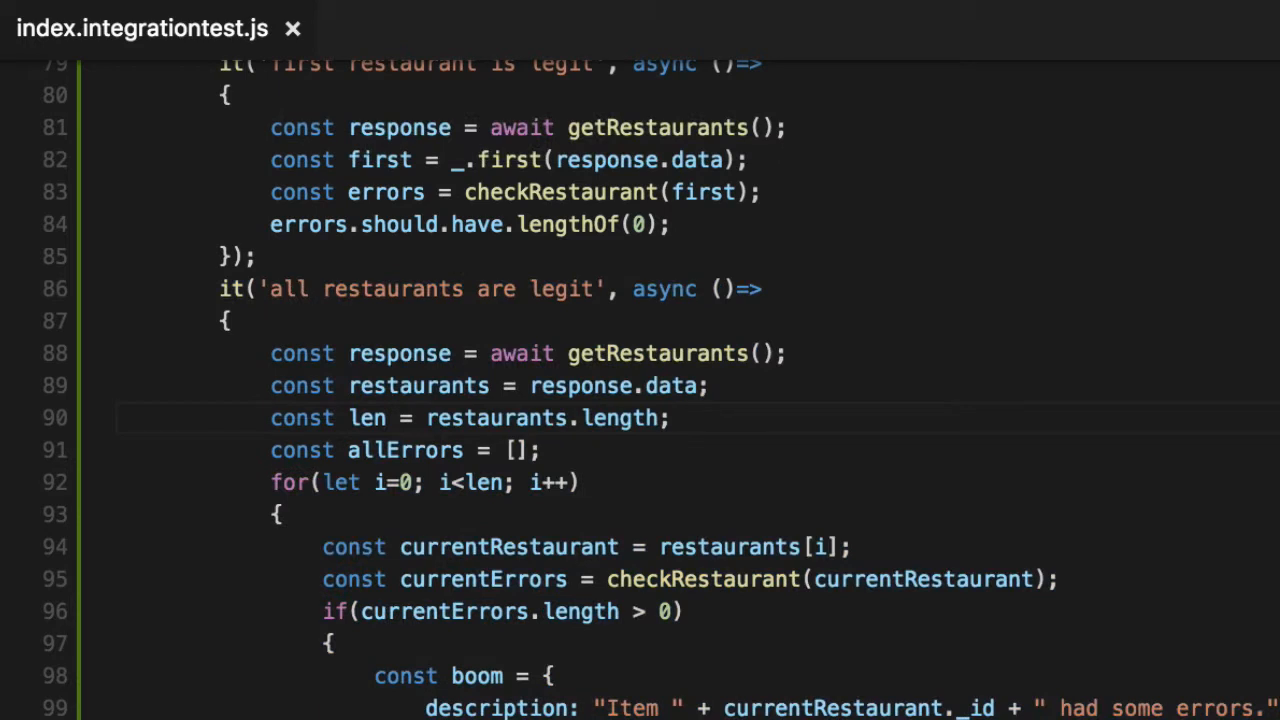
scroll(down, 3)
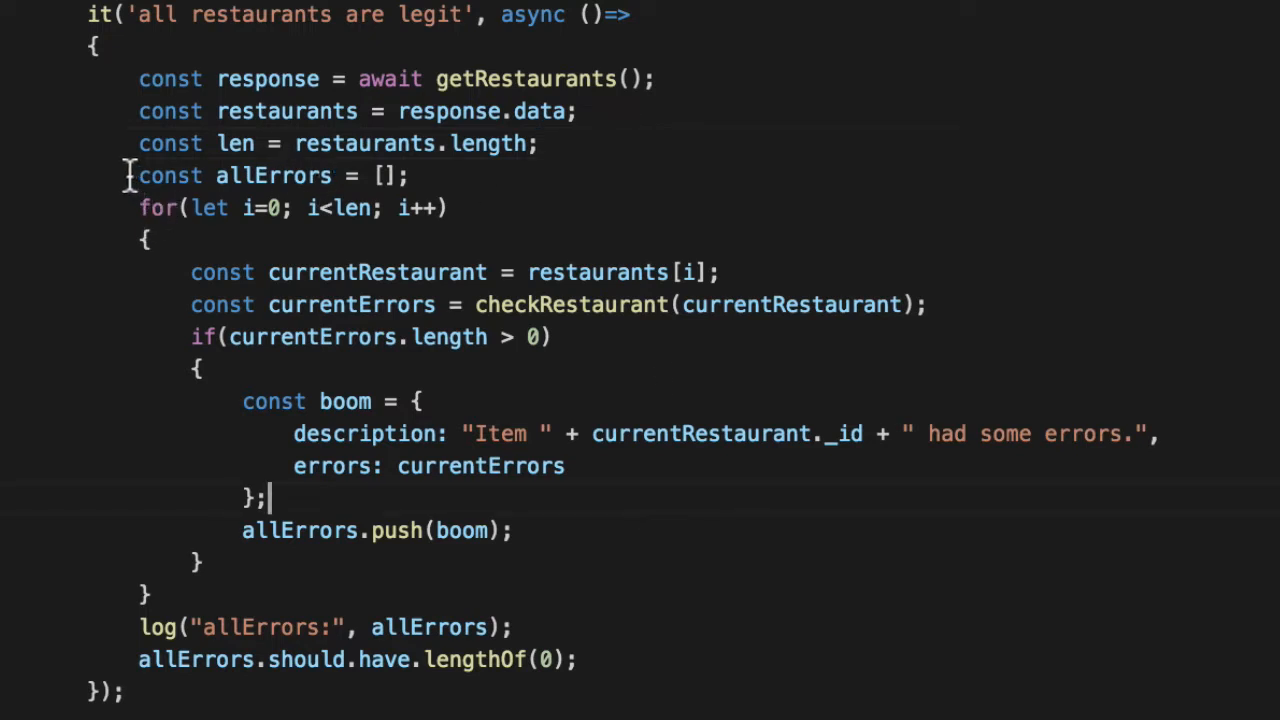
mouse_move(684, 584)
text(const)
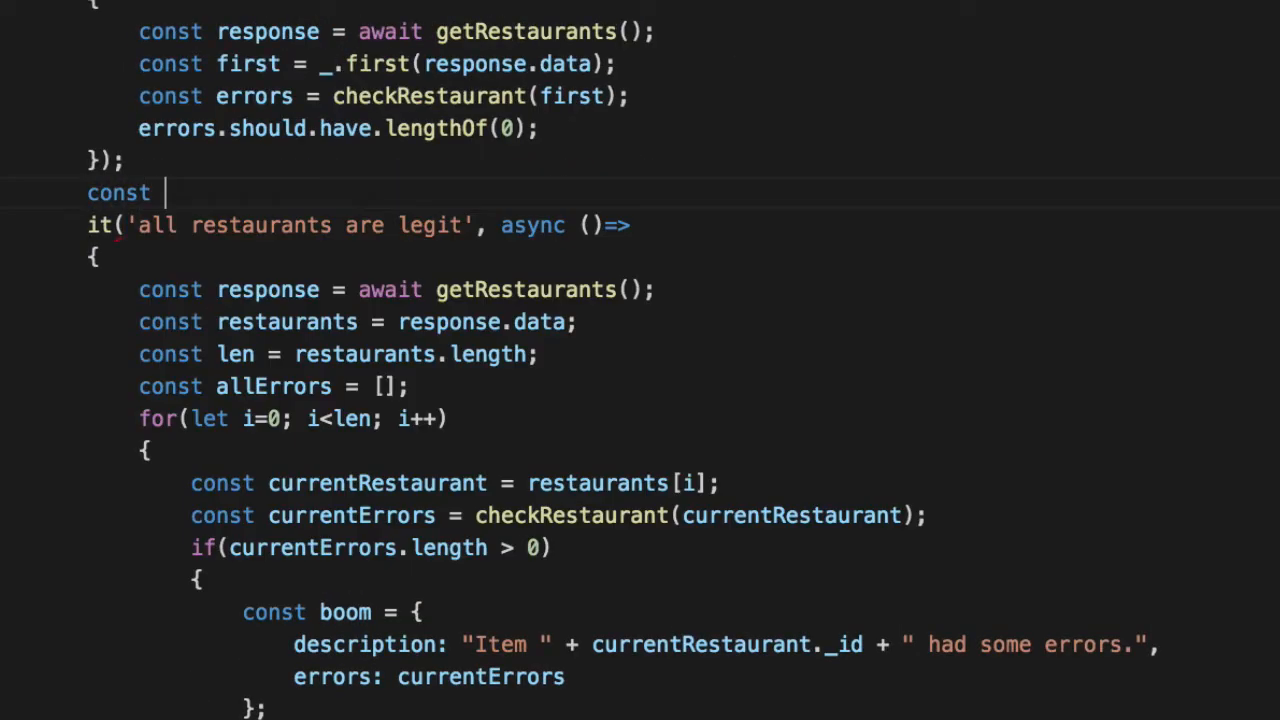
Declare checkAllRestaurants taking restaurants and start allErrors = _.reduce(restaurants, ...).
text(check)
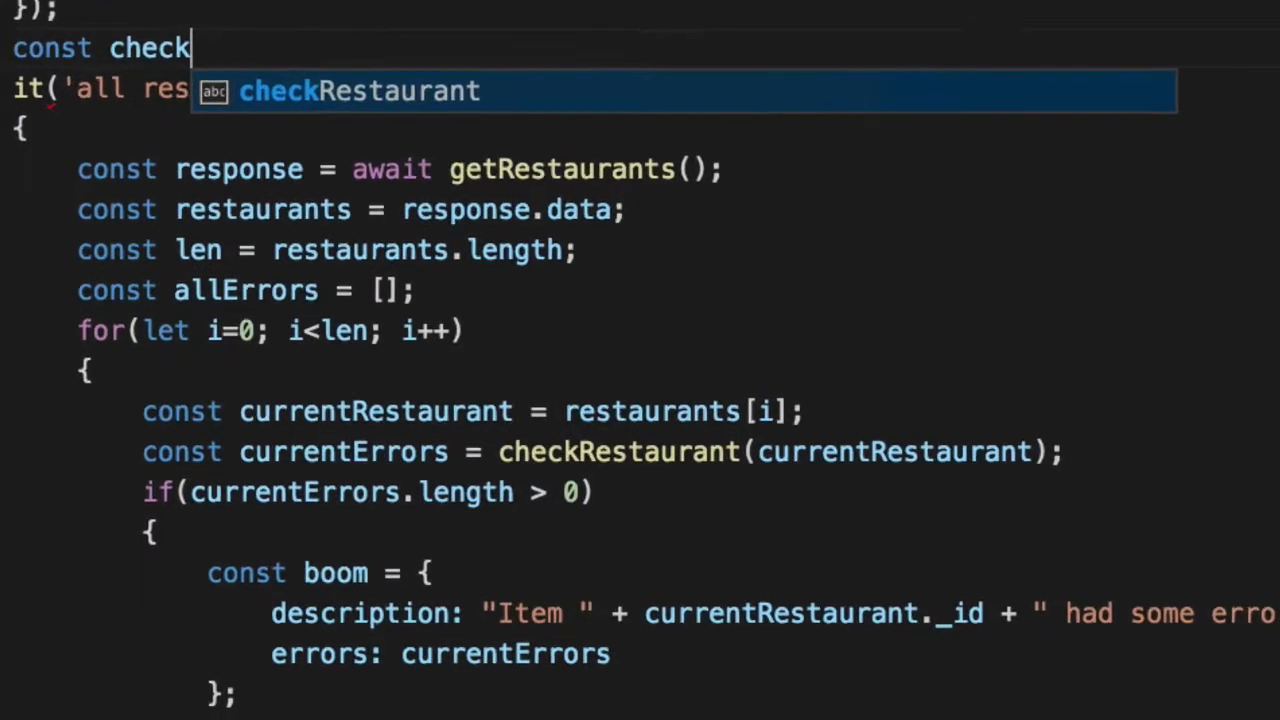
key(Tab)
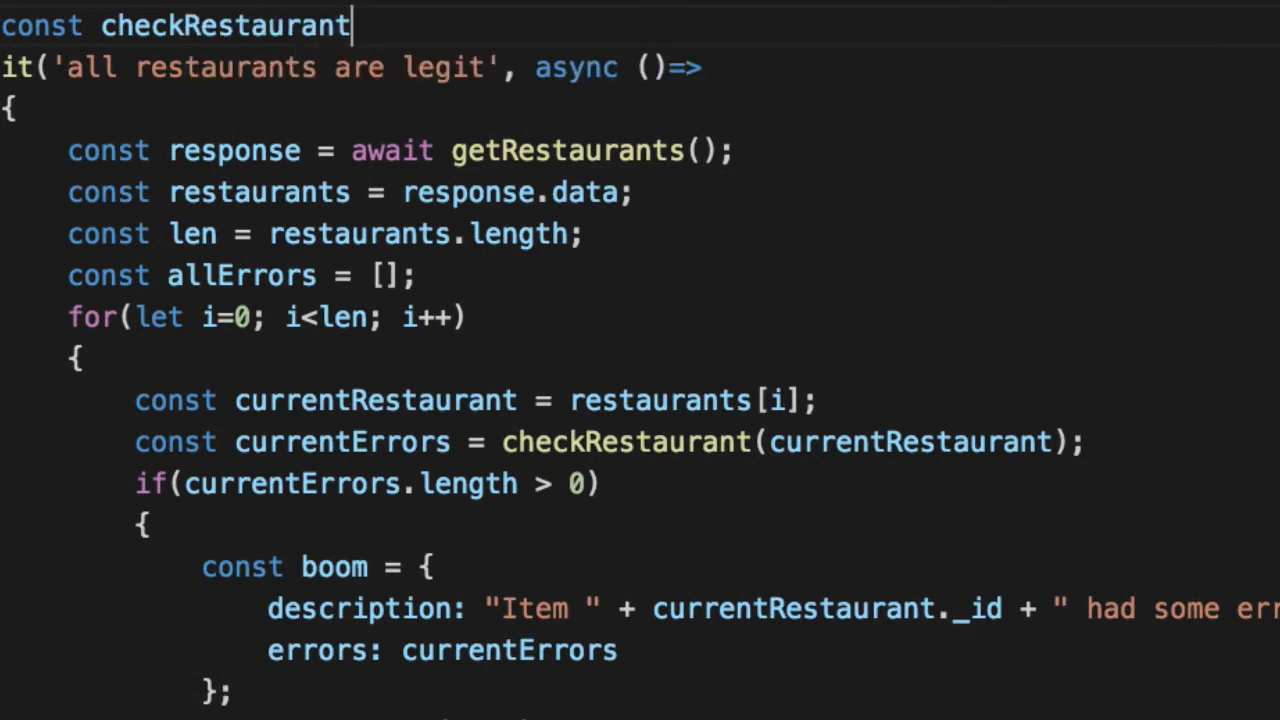
key(Backspace)
text(const allE)
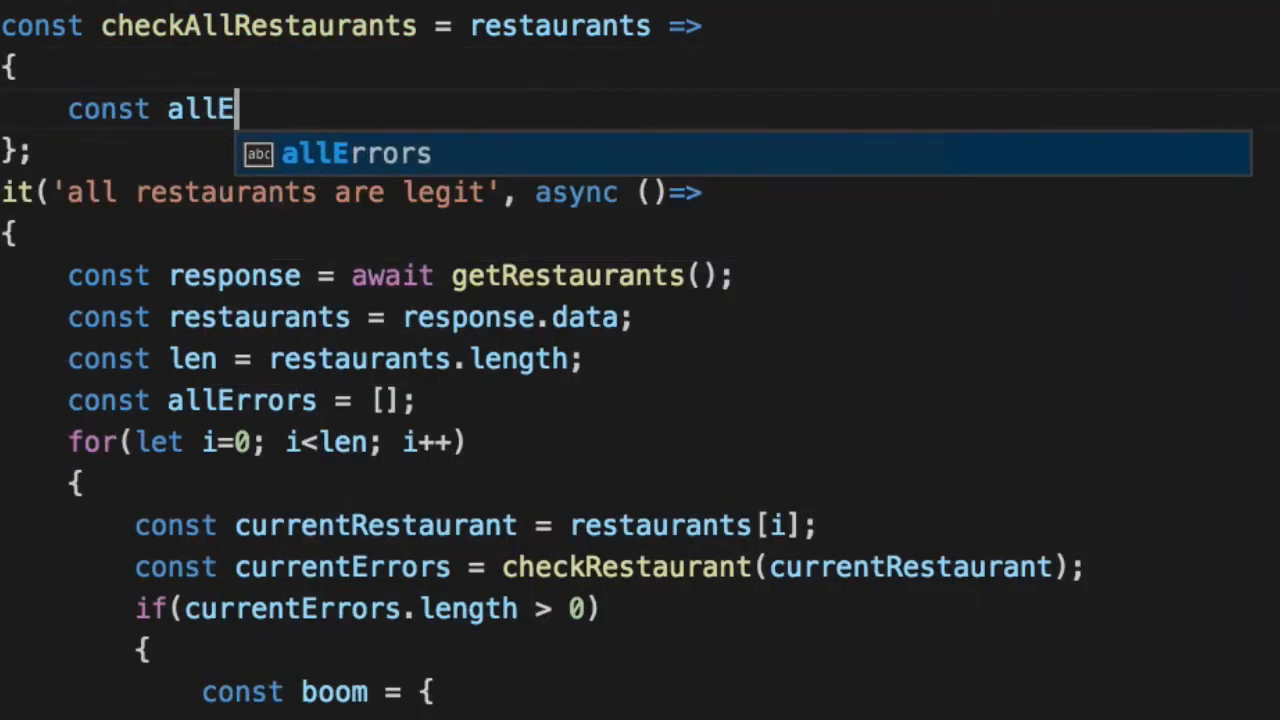
text(rrors = _.)
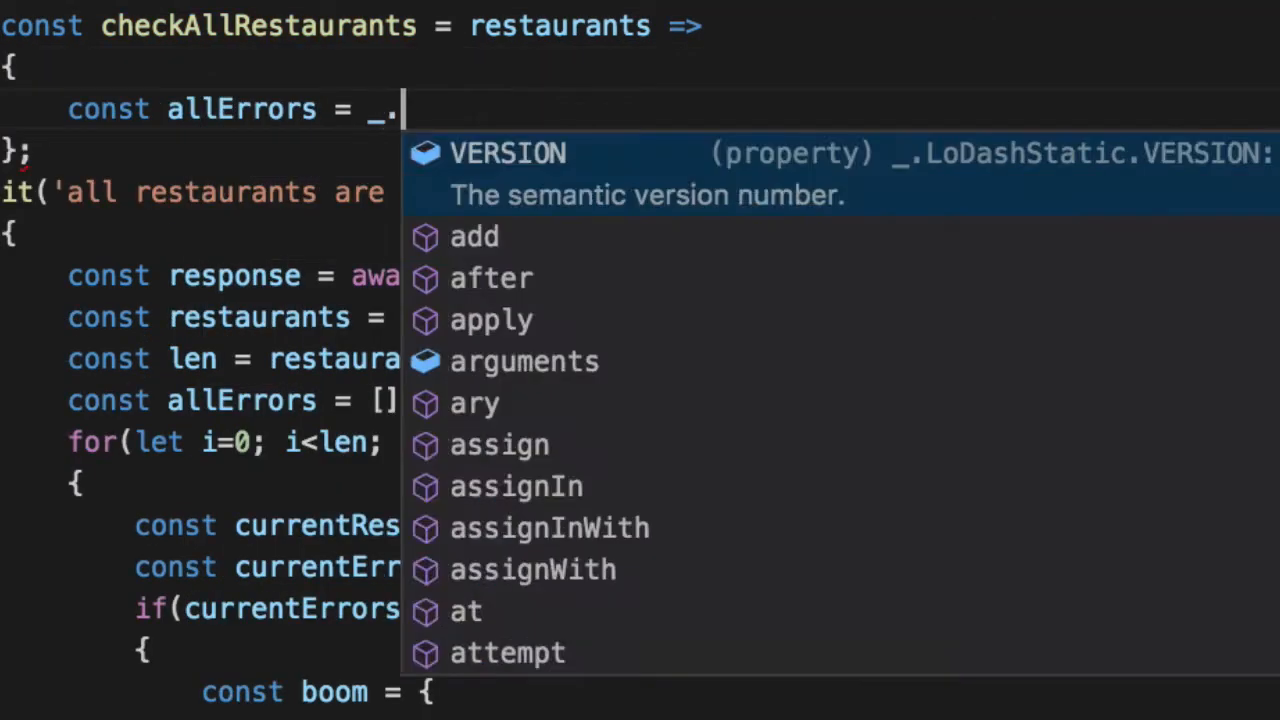
text(reduce(restaurants,)
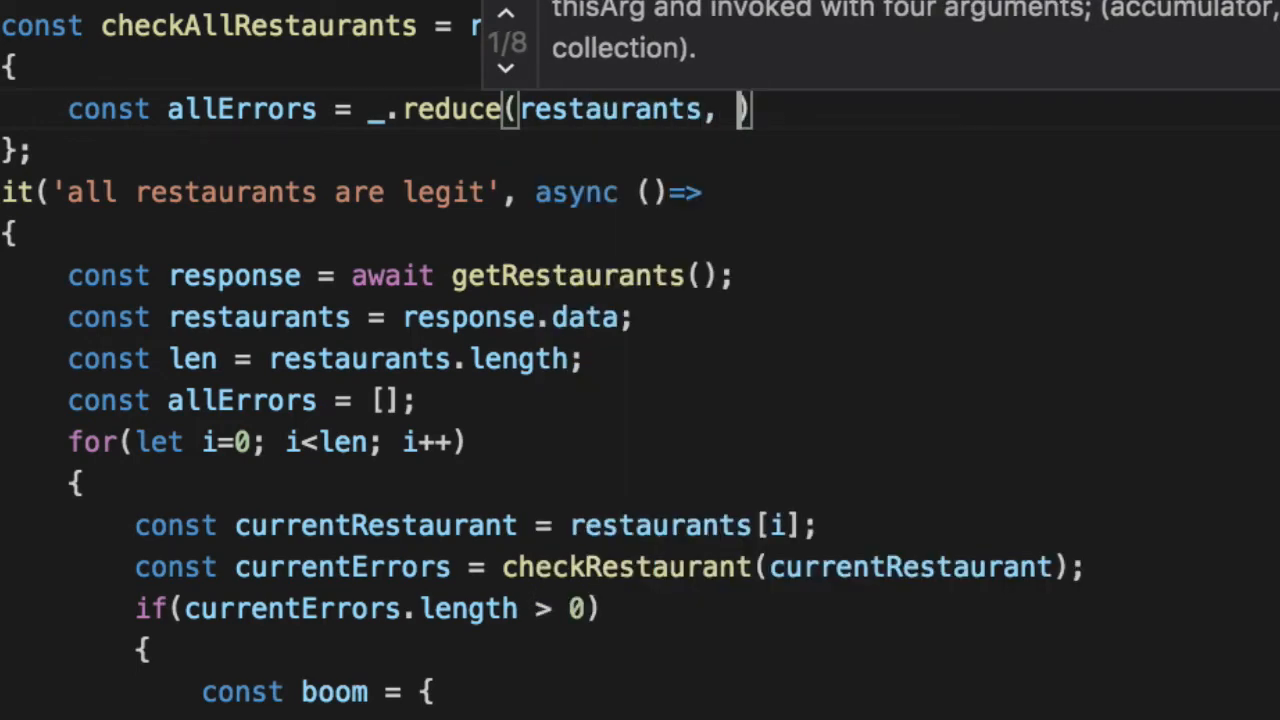
Write the reducer (acc, restaurant) computing currentErrors via checkRestaurant and begin its condition.
text((acc,)
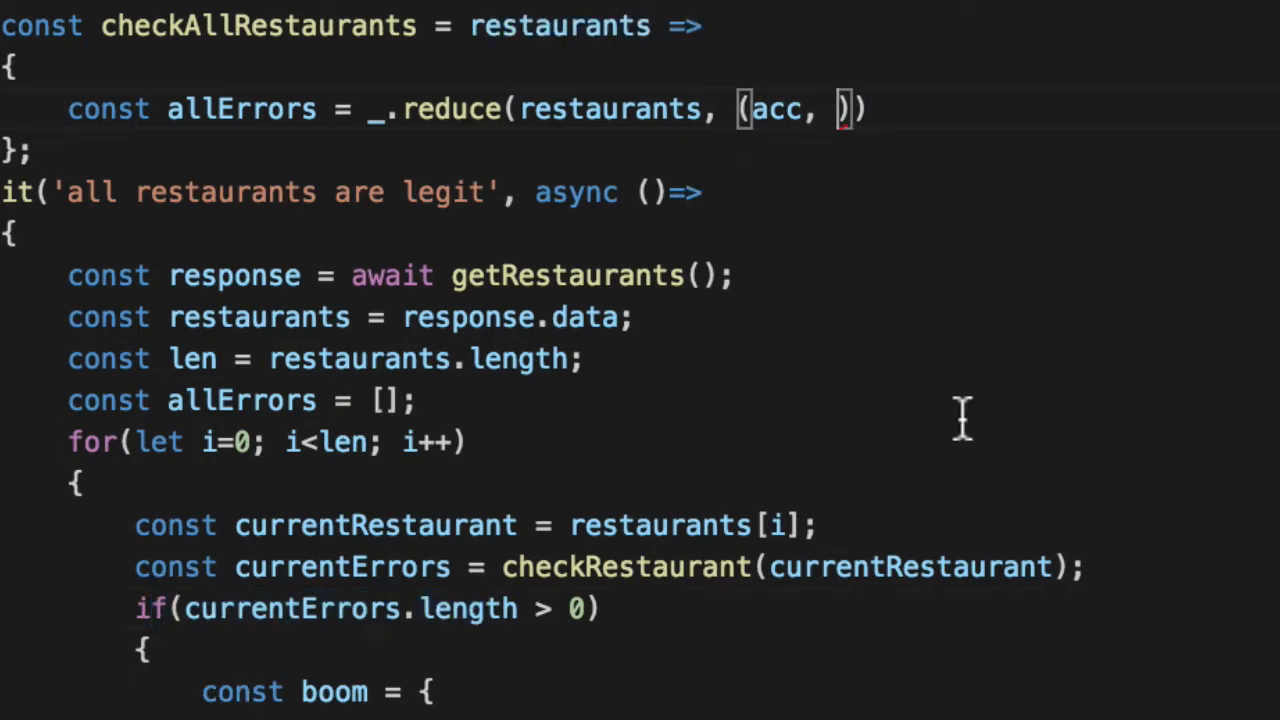
text(restaurant)
text(const)
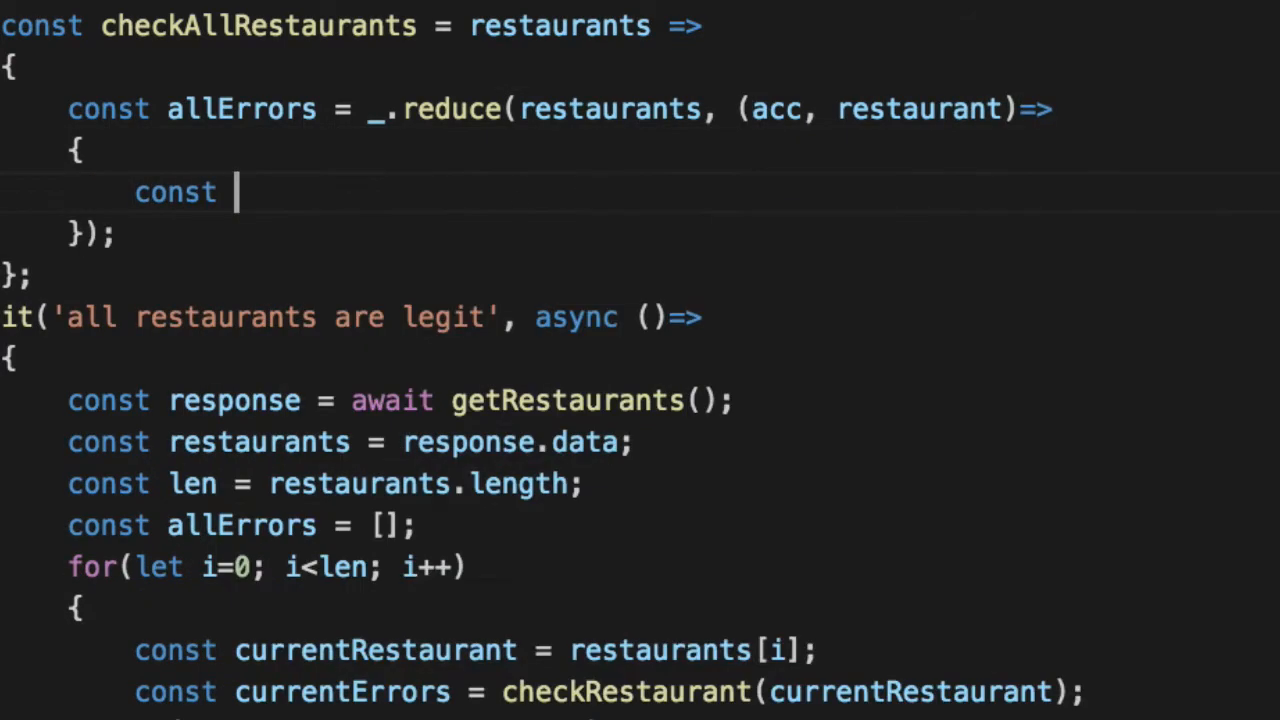
text(currentErrors = checkRestaurant(restaurant);)
text(if(cu))
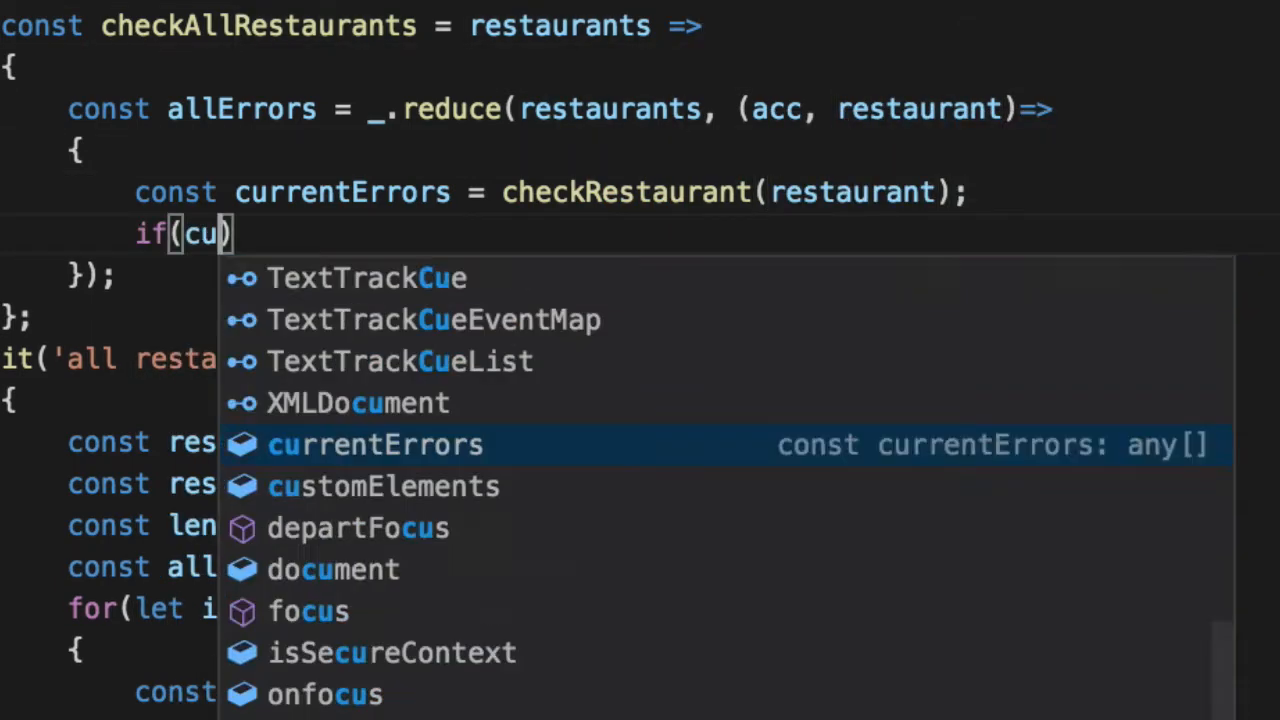
click(376, 444)
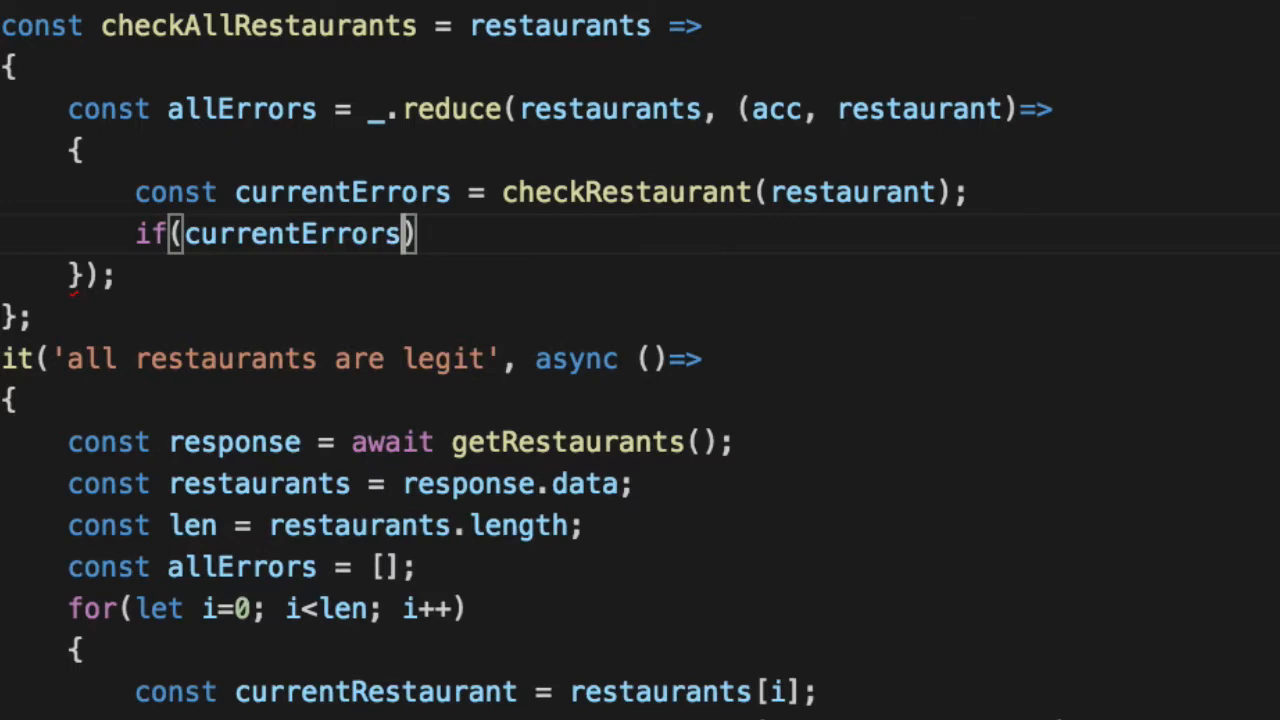
When currentErrors.length > 0, return [...acc, currentErrors] from the reducer.
text(.length > 0)
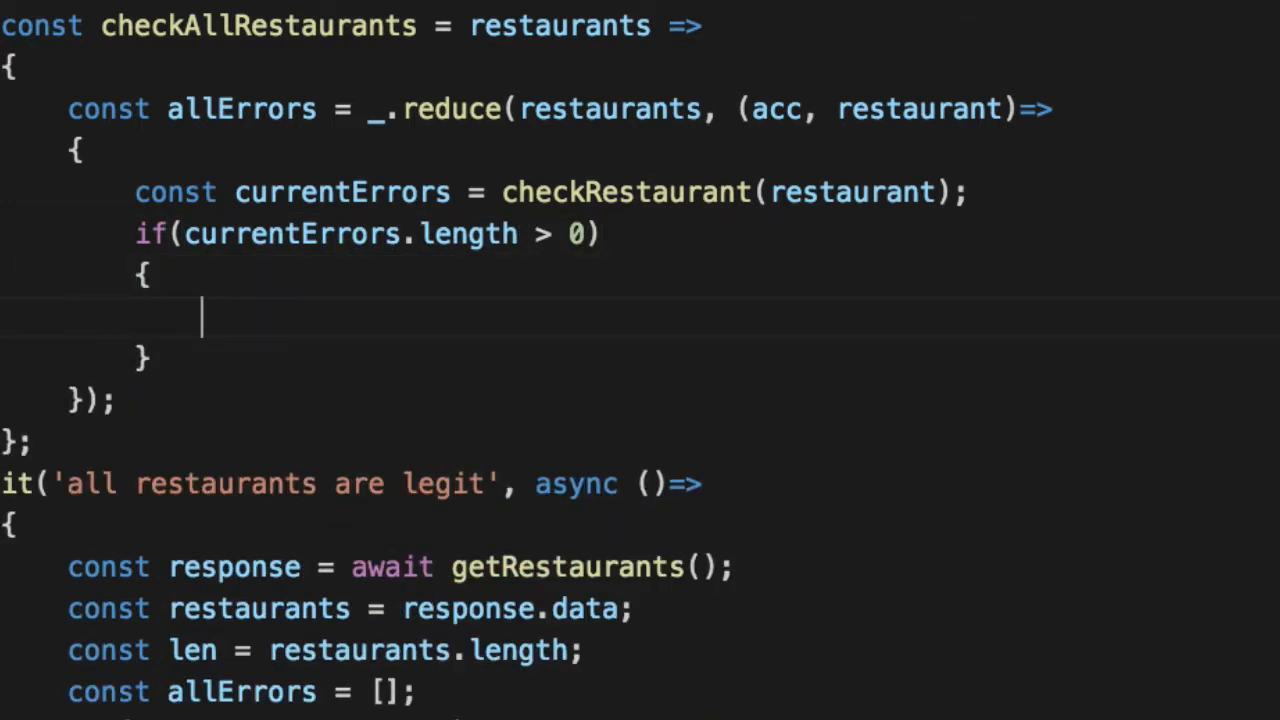
text(return)
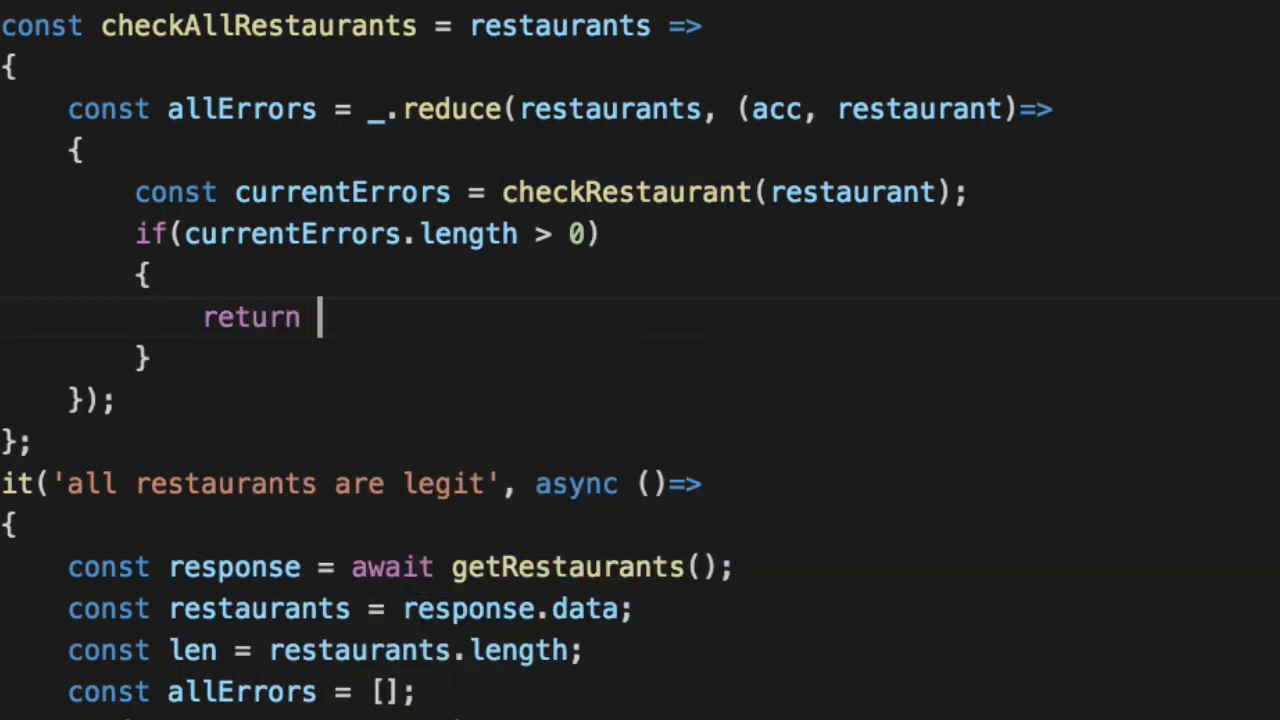
text([...acc, c)
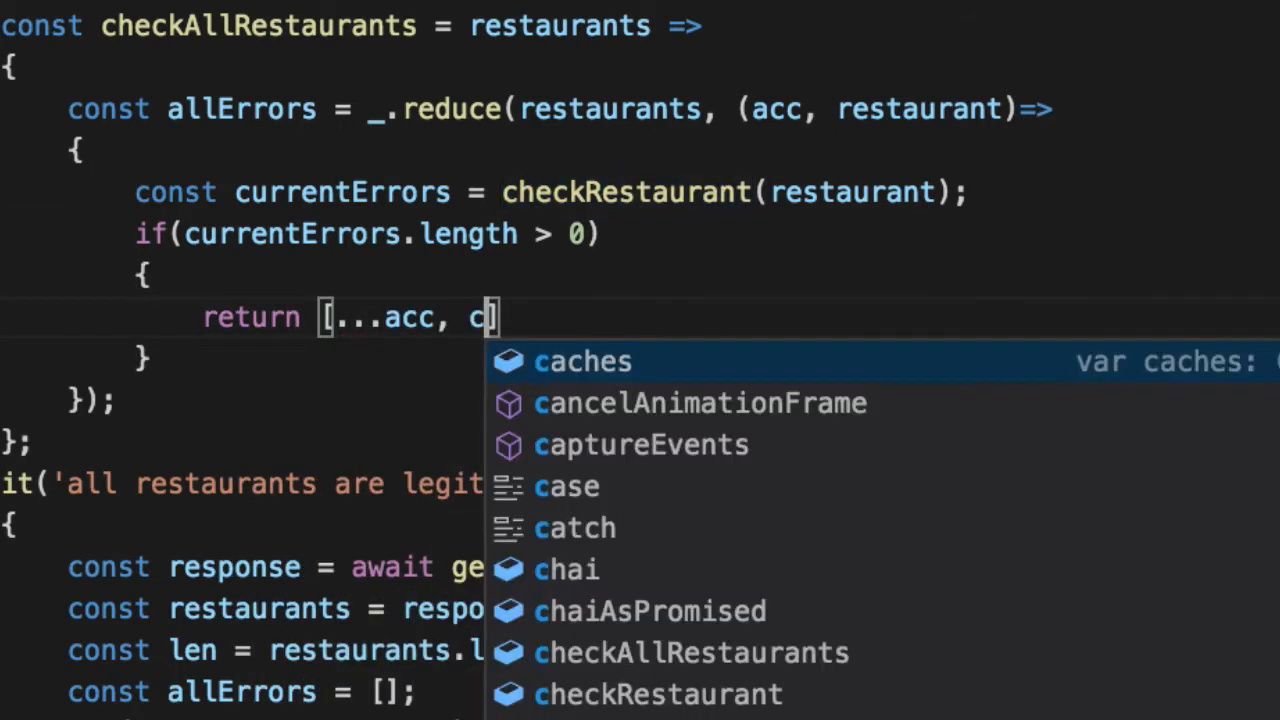
text(urrentErrors)
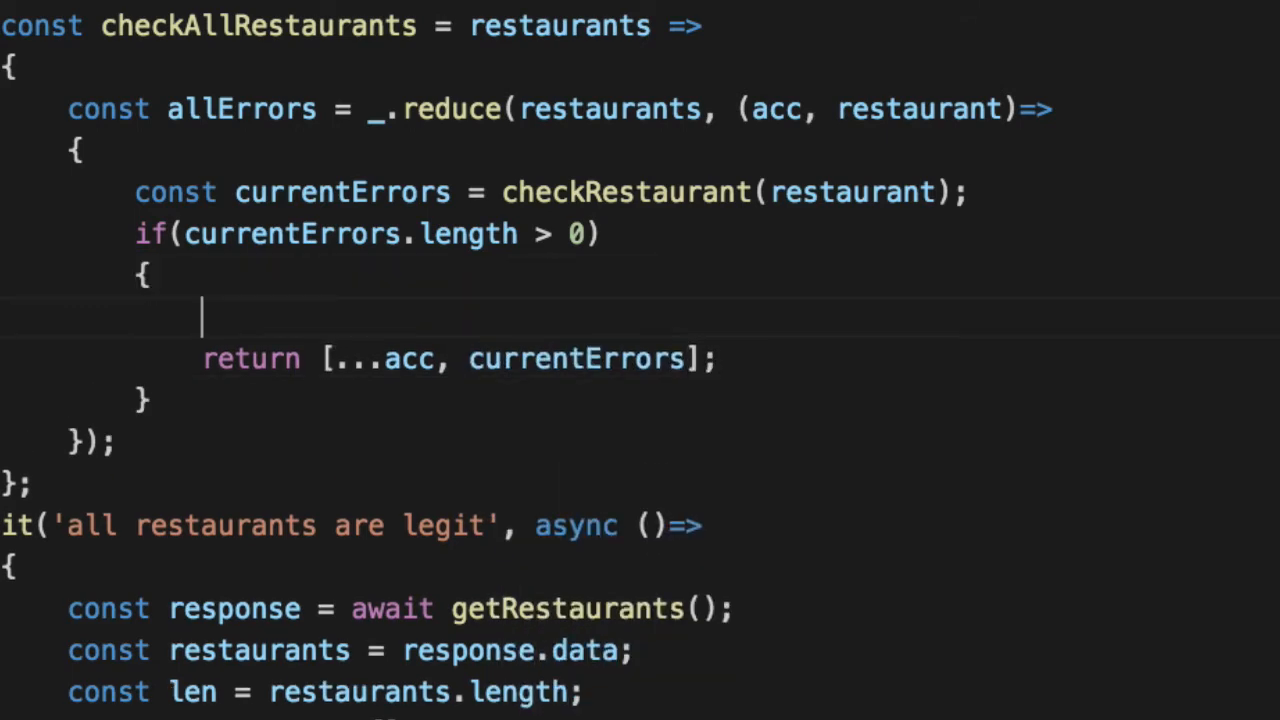
Try acc.push(currentErrors) with return acc, then remove it in favour of the spread return.
text(acc.push)
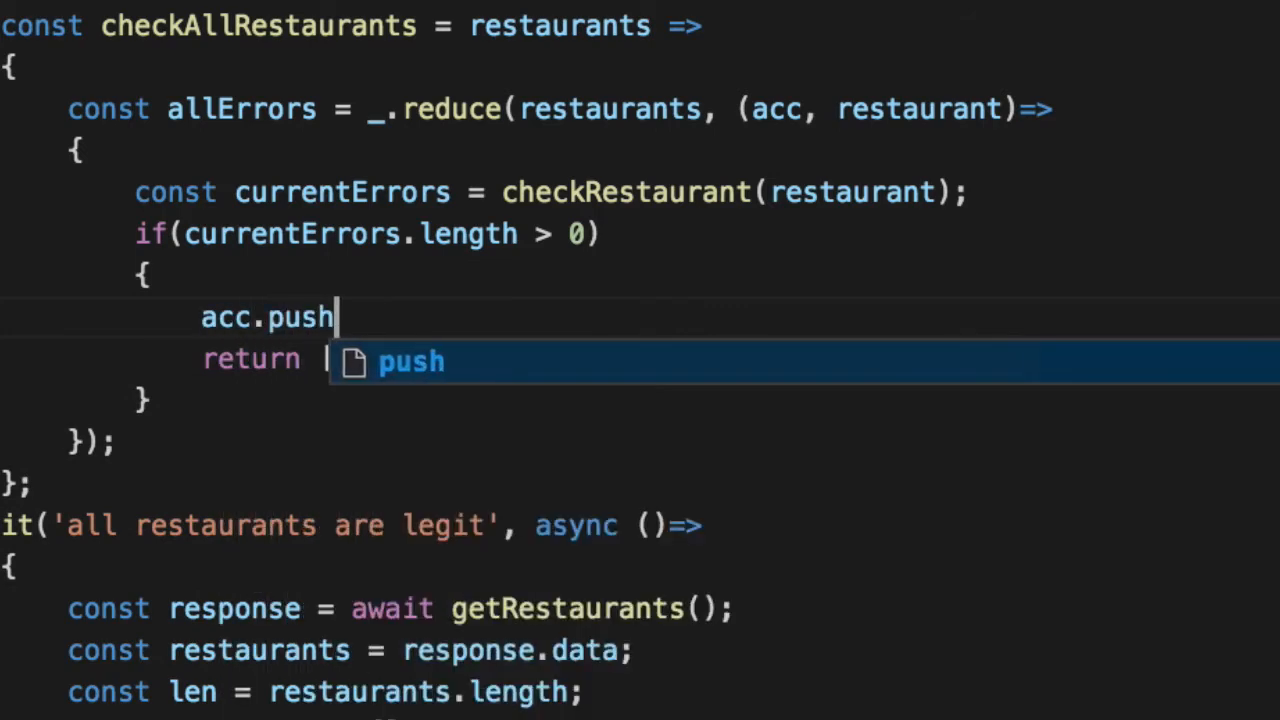
text((currentErrors)
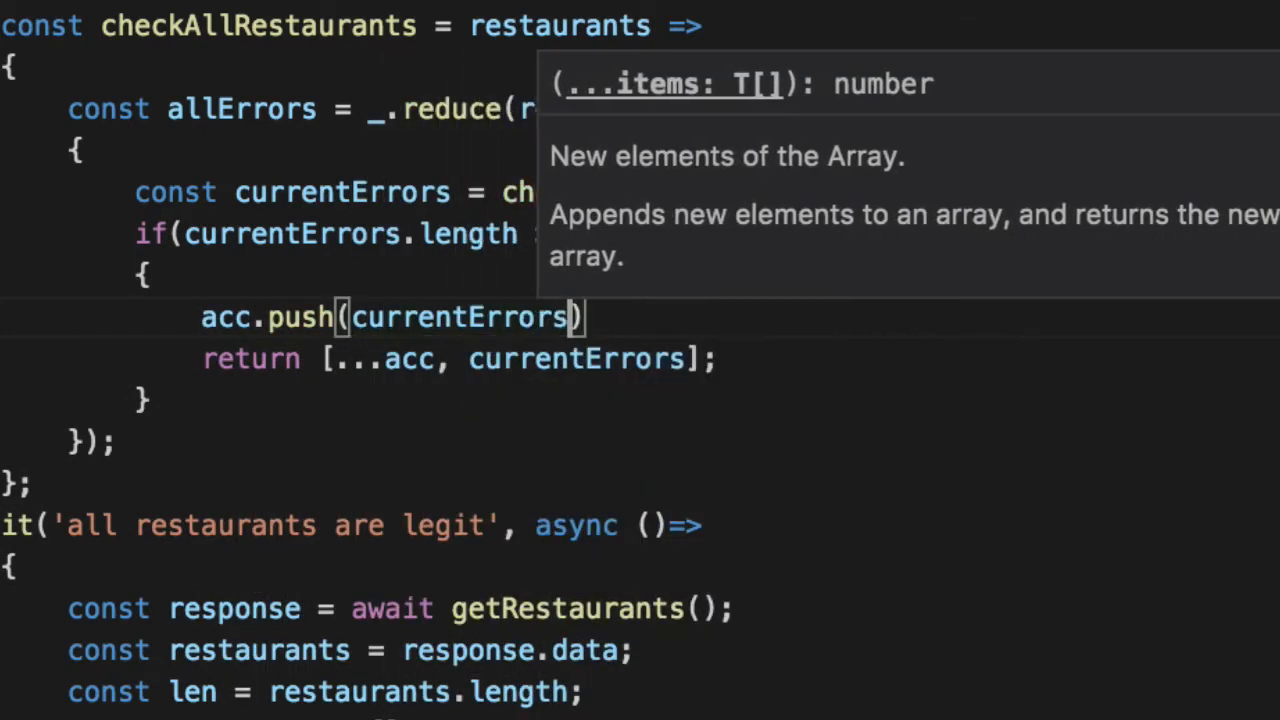
text(return a)
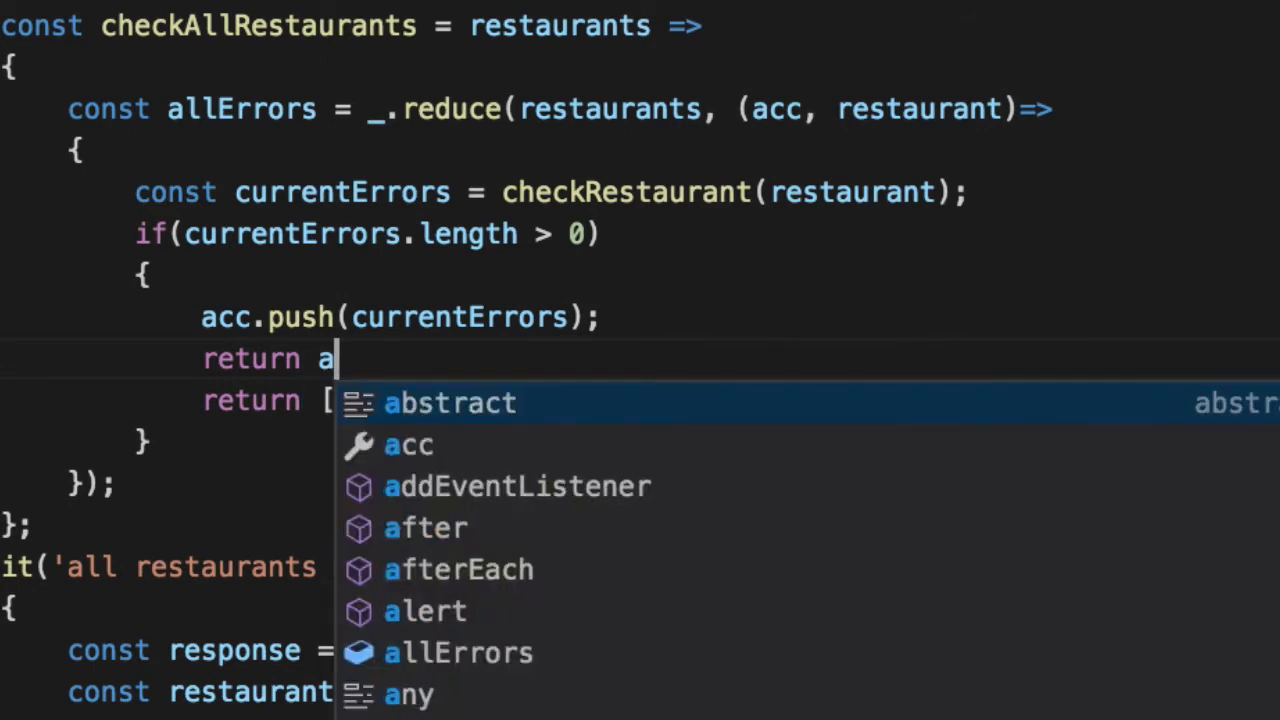
text(cc;)
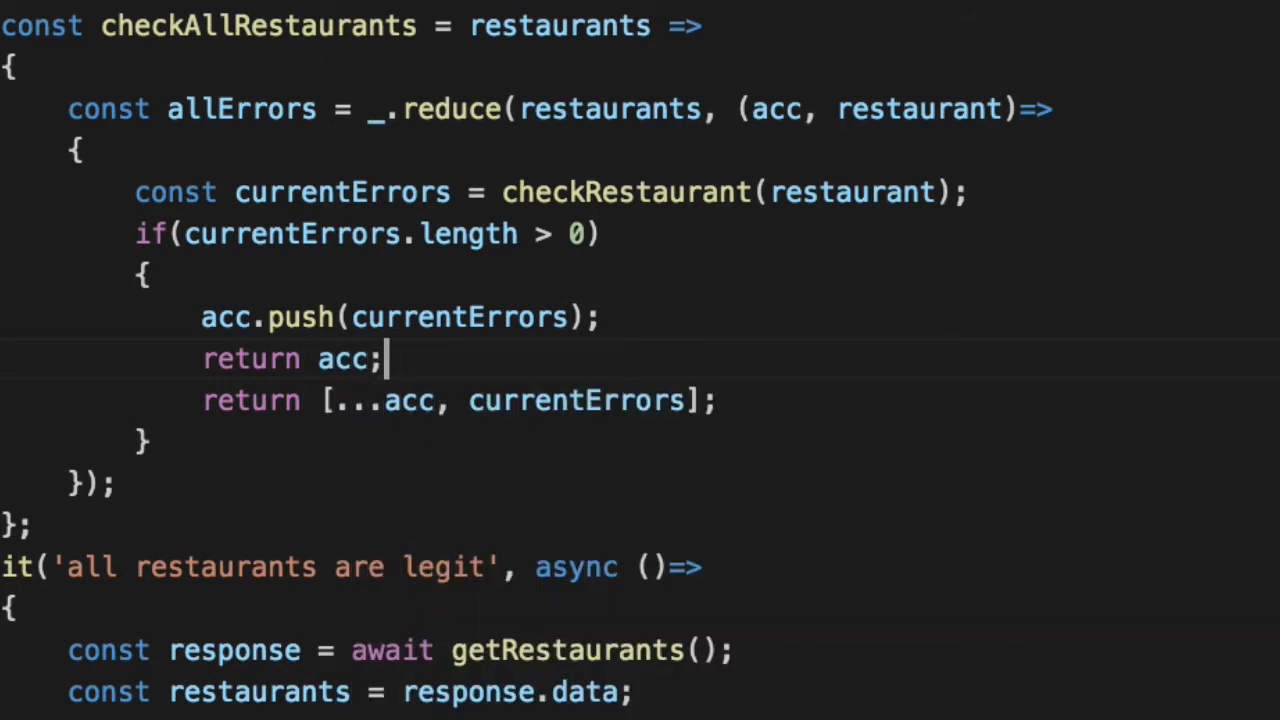
double_click(300, 316)
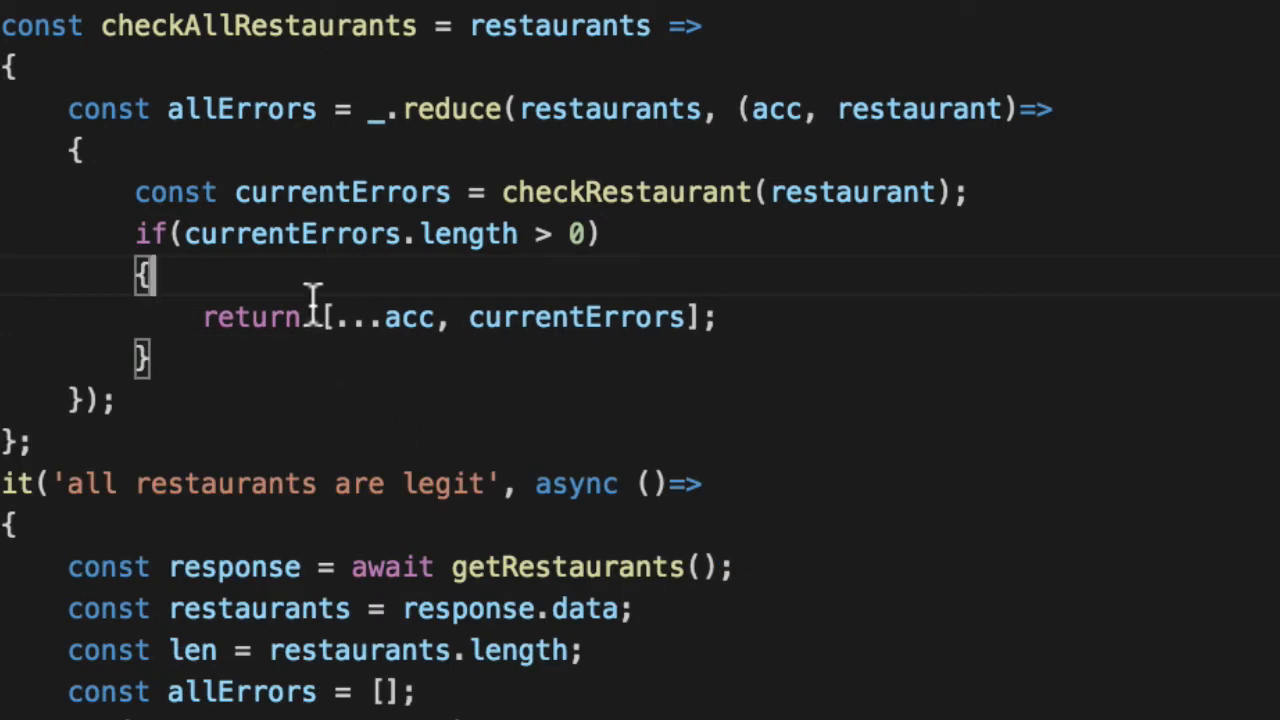
double_click(384, 316)
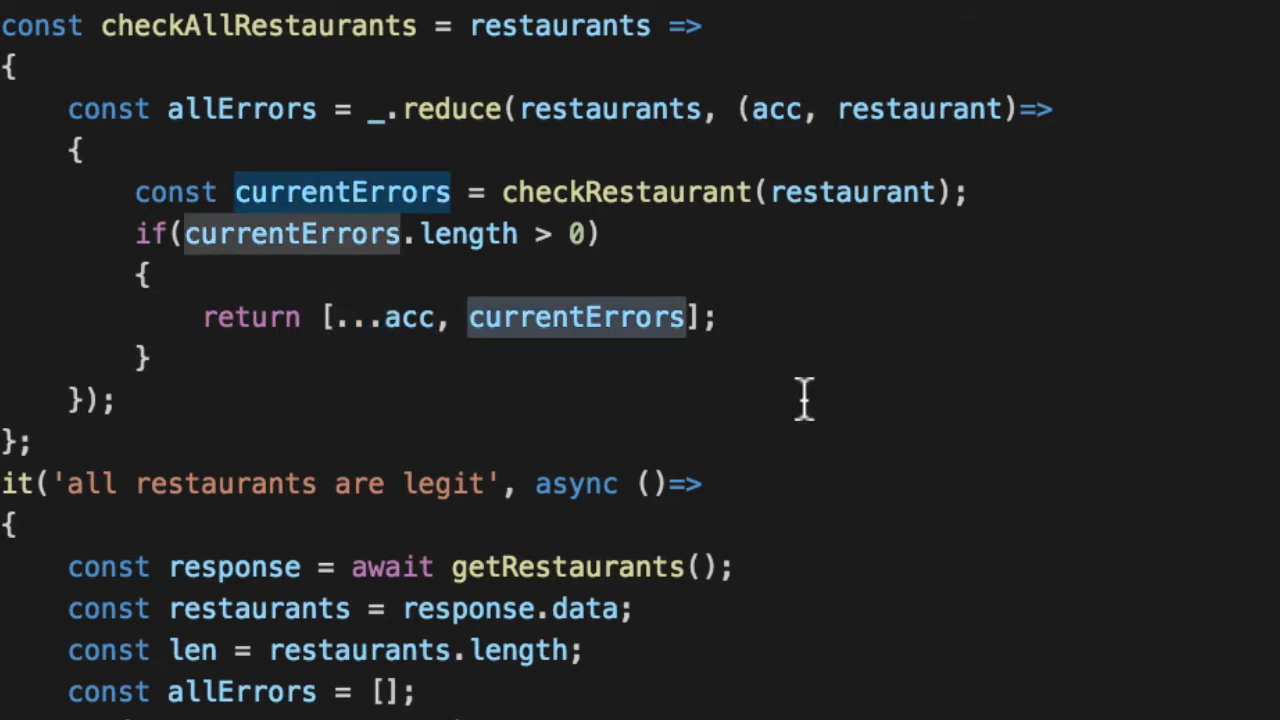
Add an else branch after the if block that returns acc.
click(836, 330)
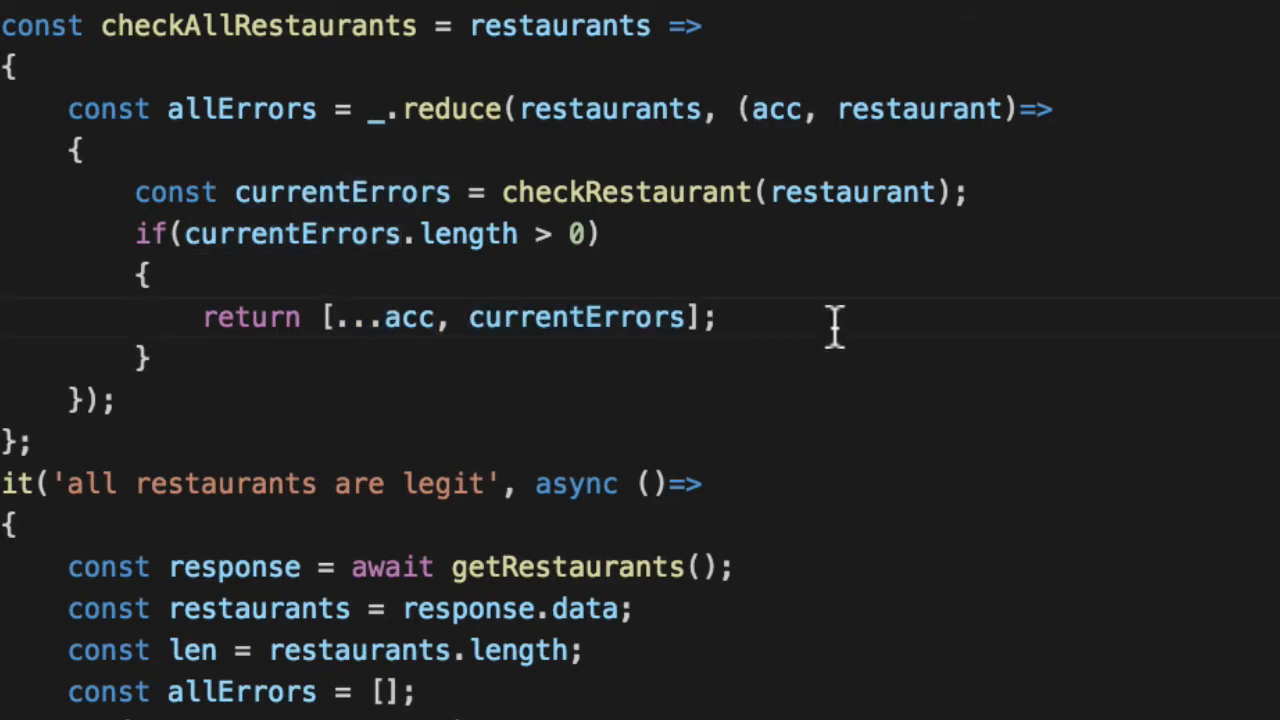
key(Enter)
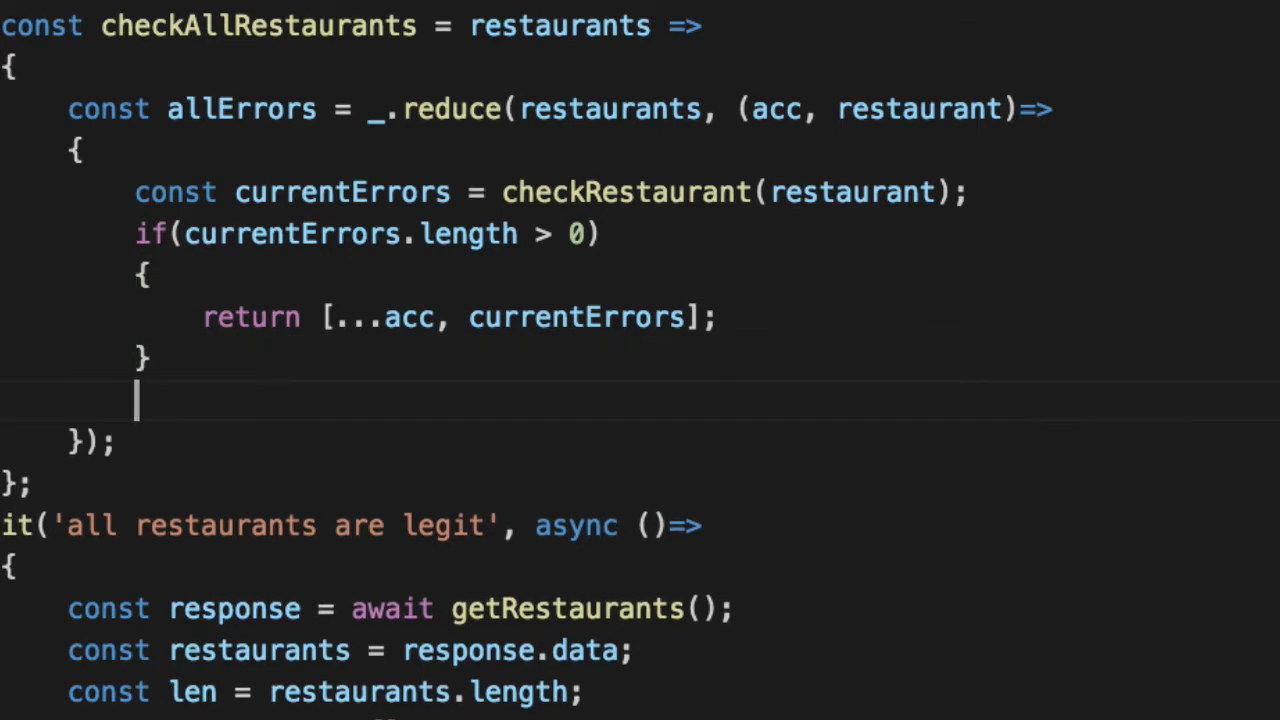
text(else {})
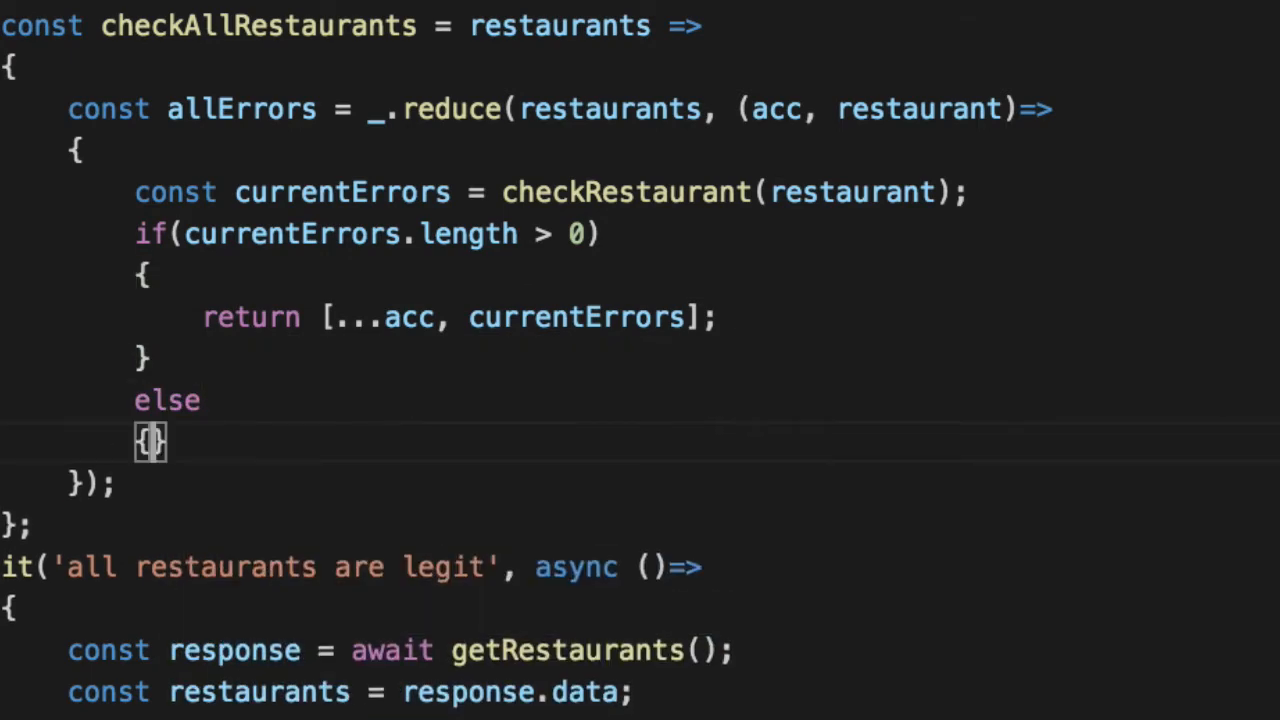
key(enter)
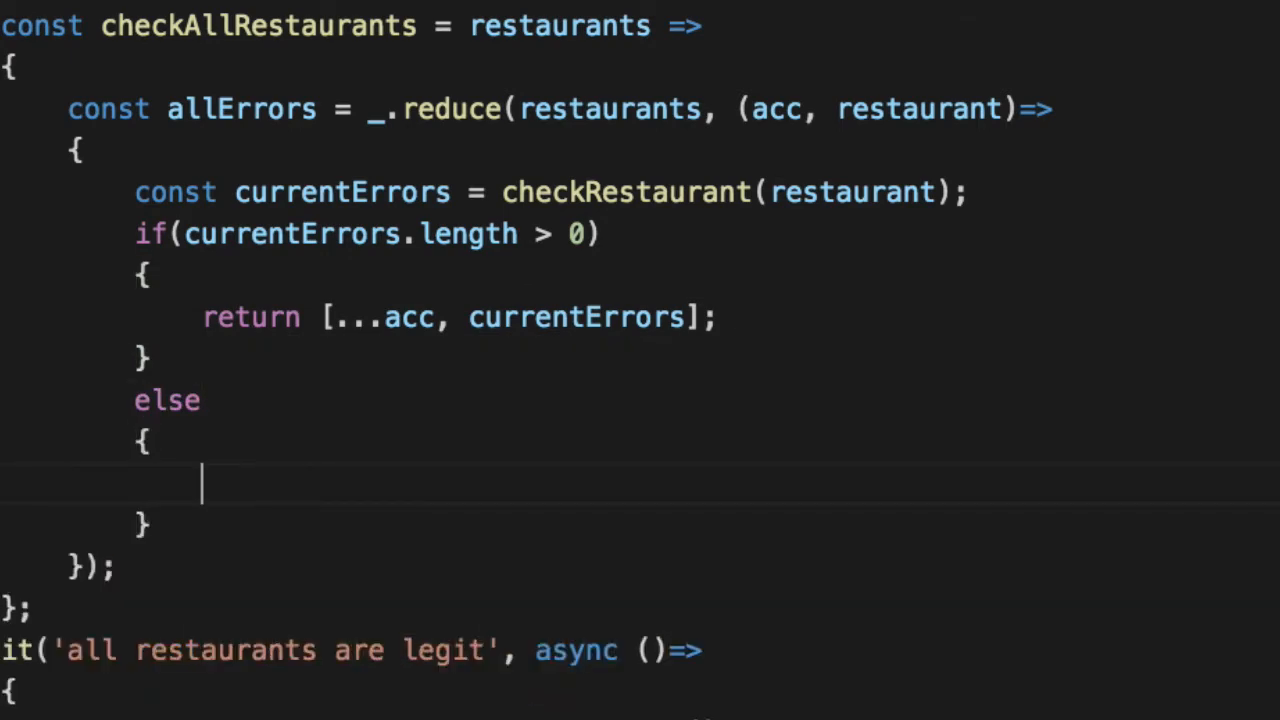
text(return acc;)
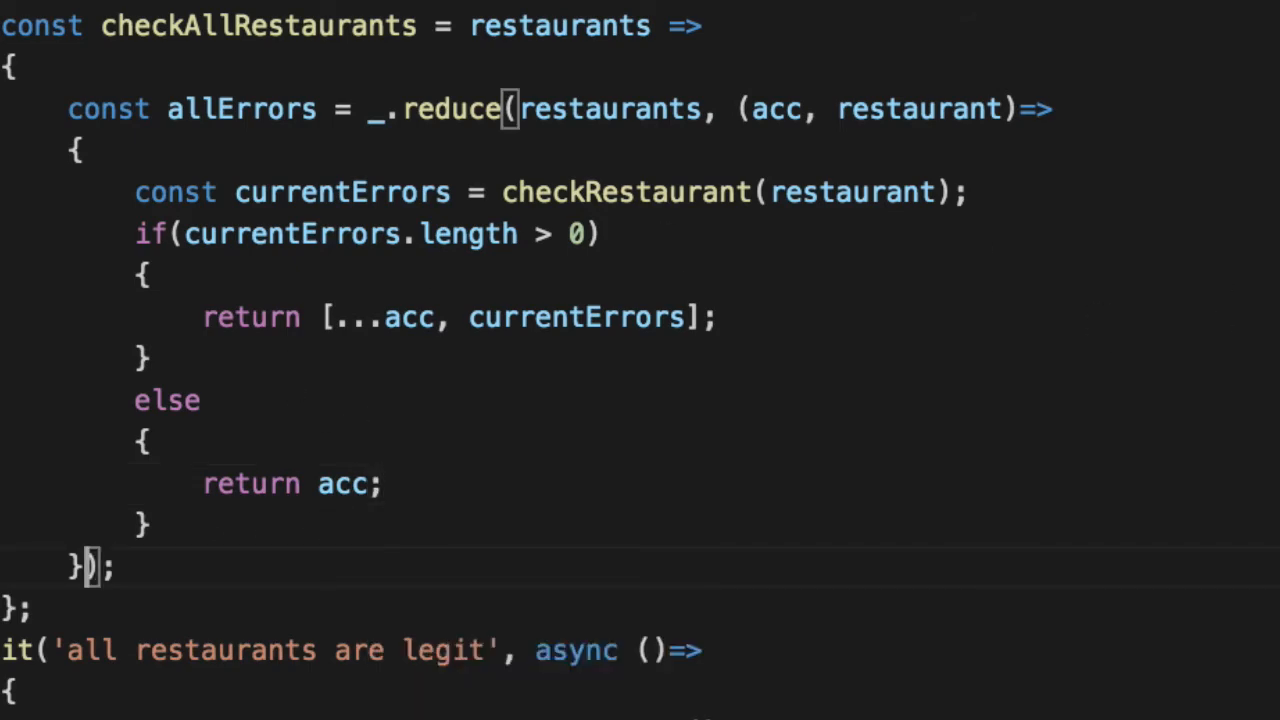
Seed the reduce with an empty array and return allErrors from checkAllRestaurants.
text(, [])
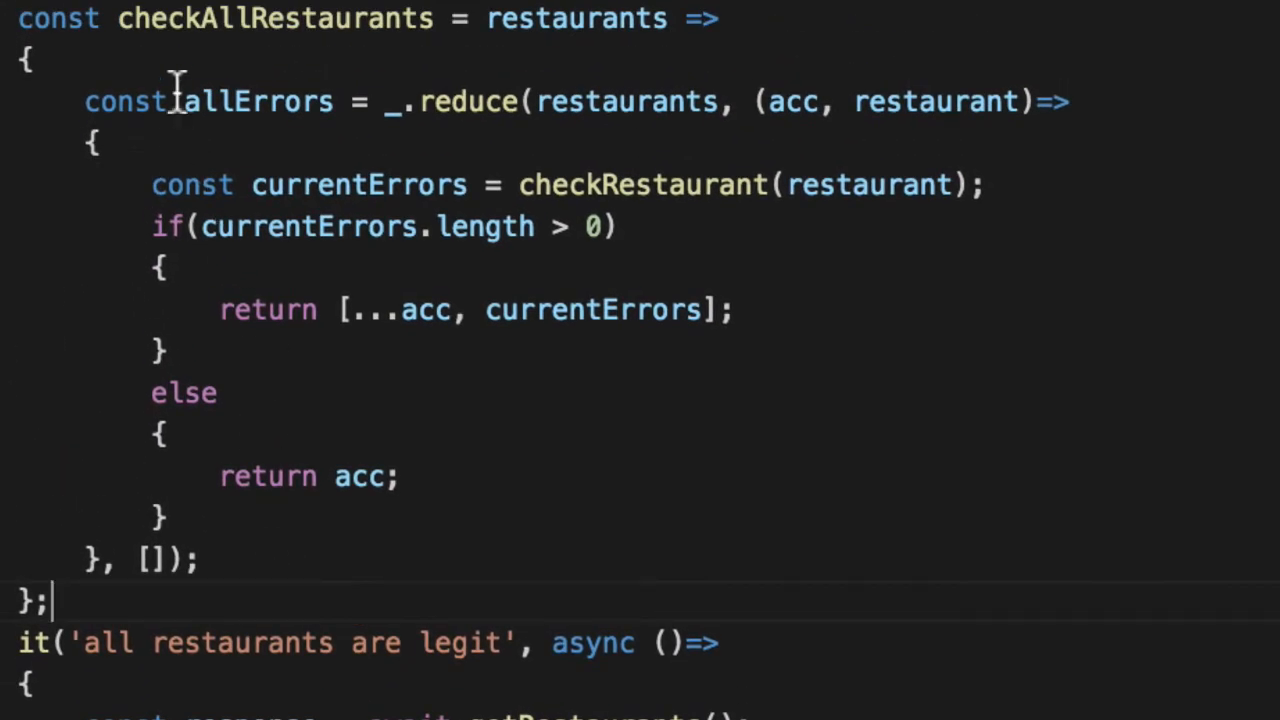
mouse_move(396, 530)
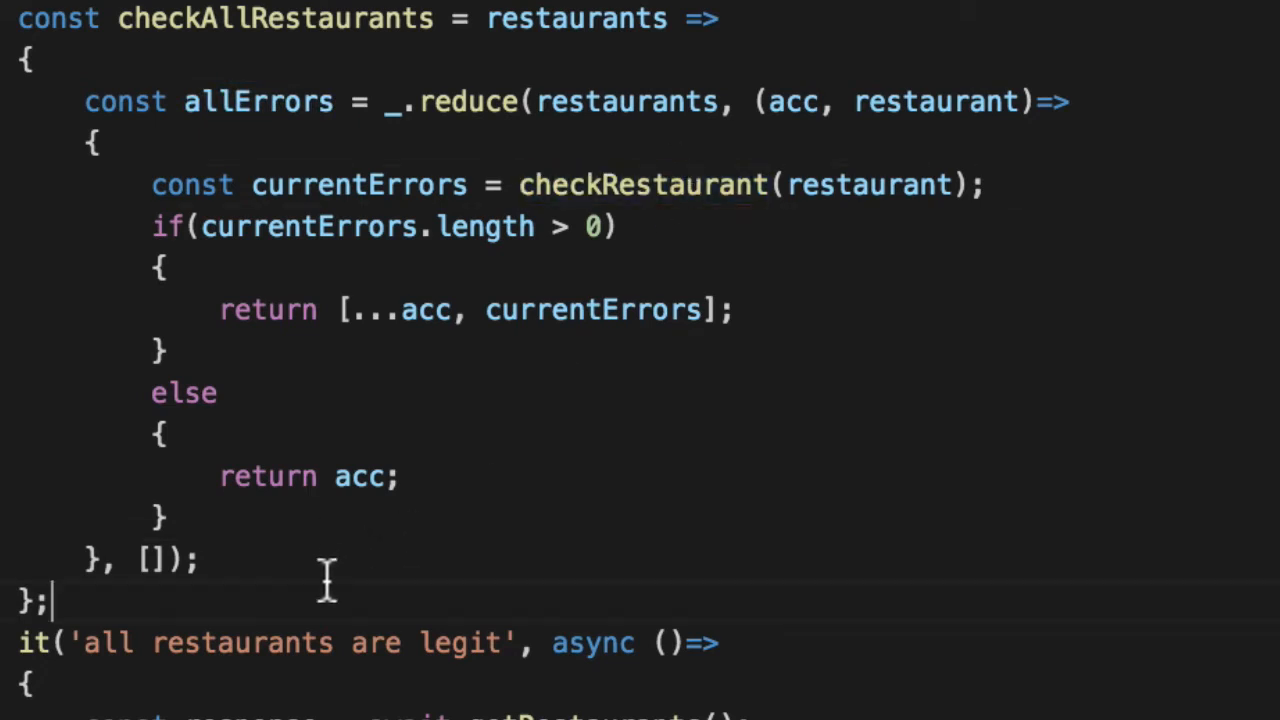
text(return allErrors;)
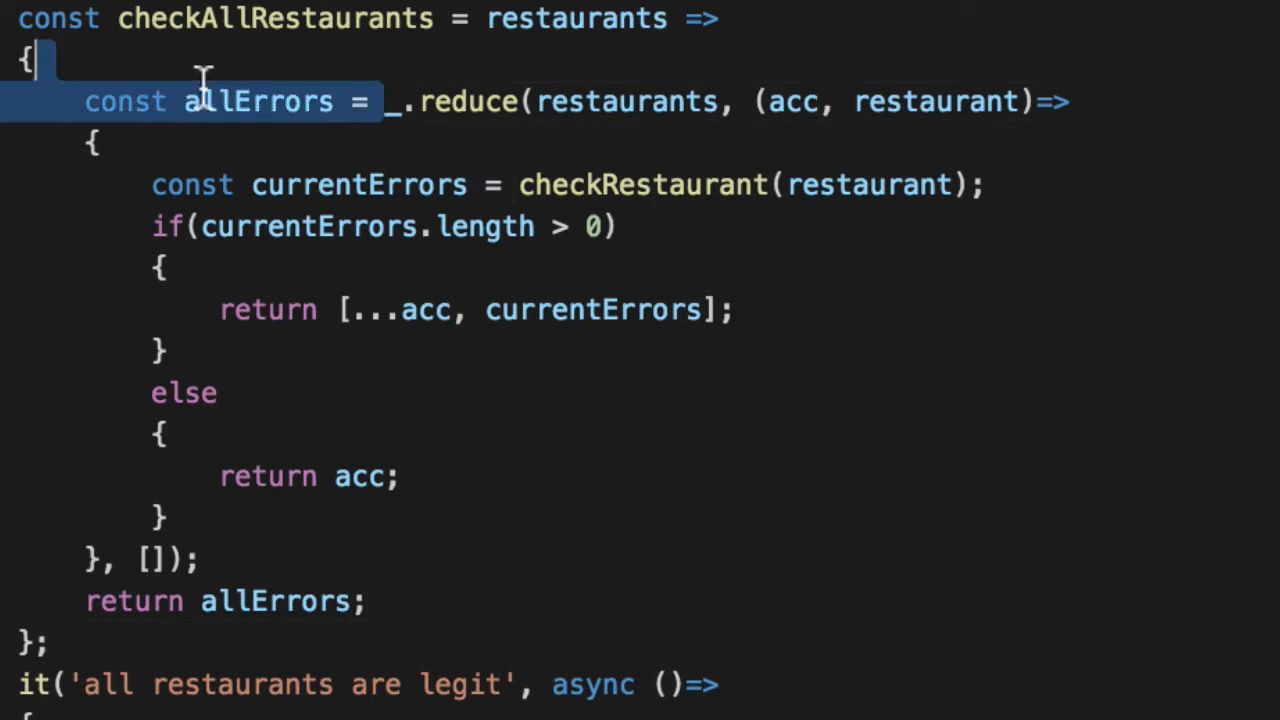
double_click(258, 100)
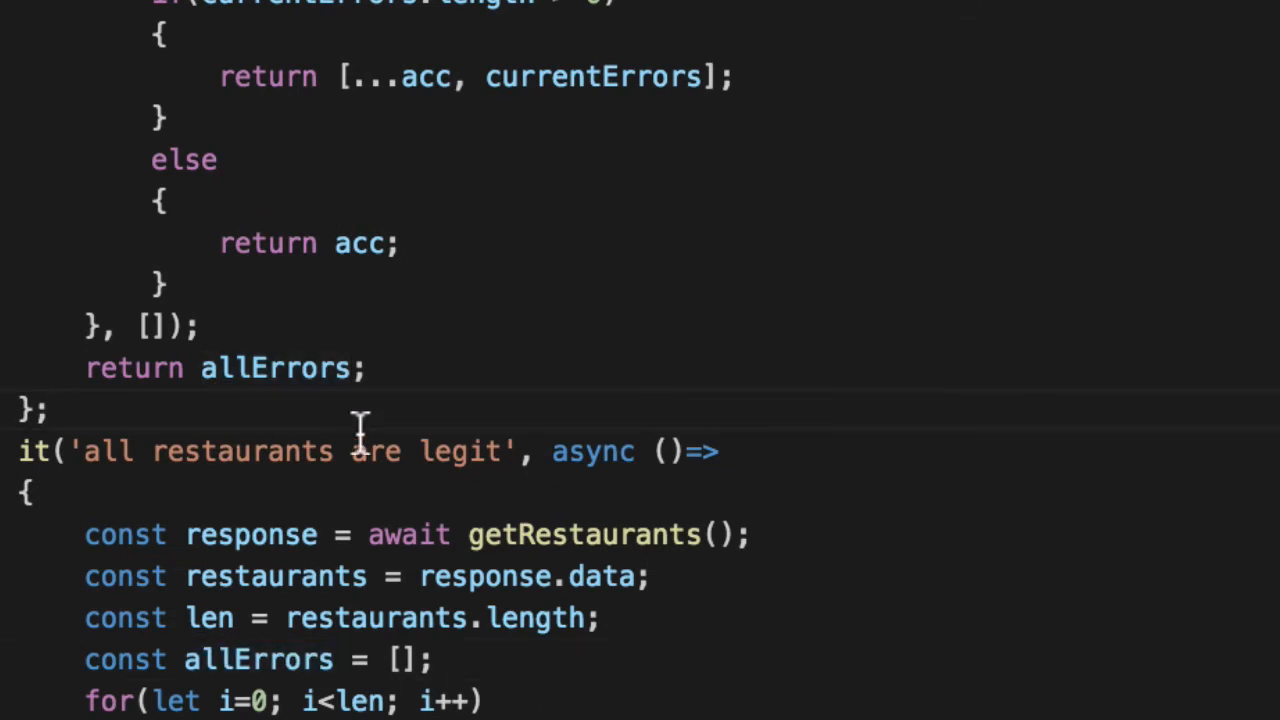
Define checkAllRestaurantsAreLegit: errors = checkAllRestaurants(restaurants), returning errors.length === 0.
text(const)
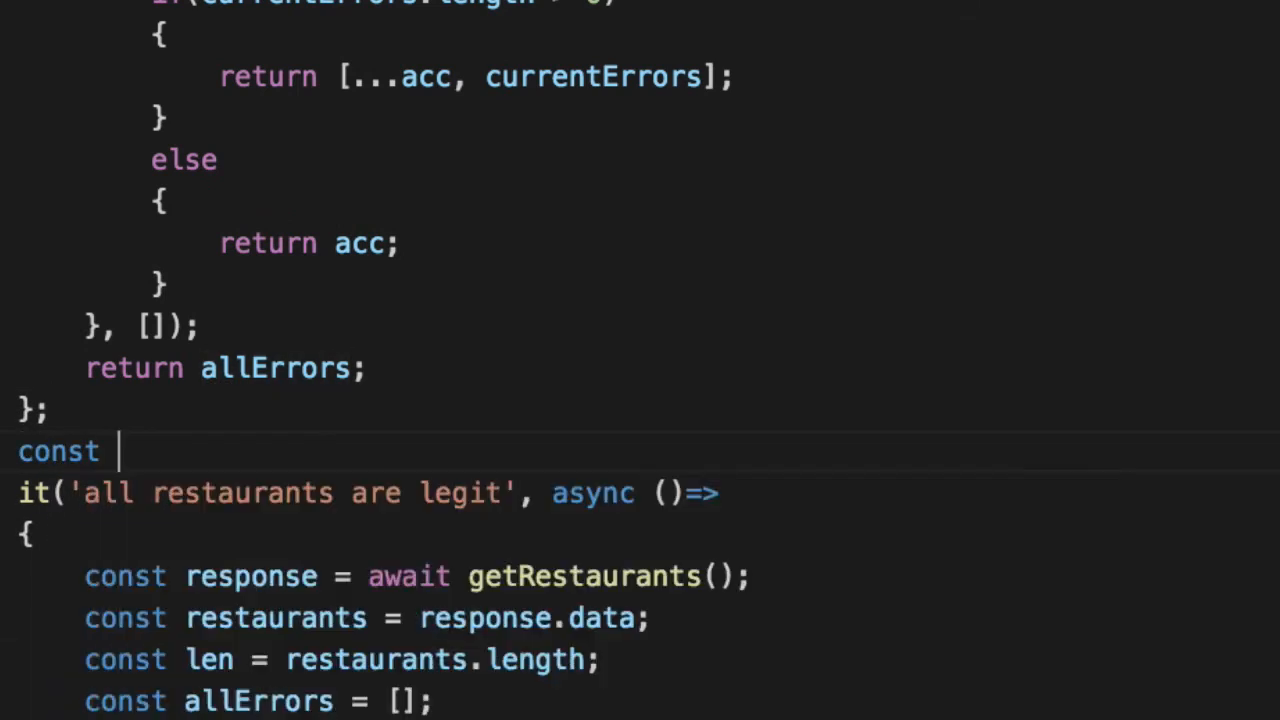
text(AllRestaurantsAreLegit =)
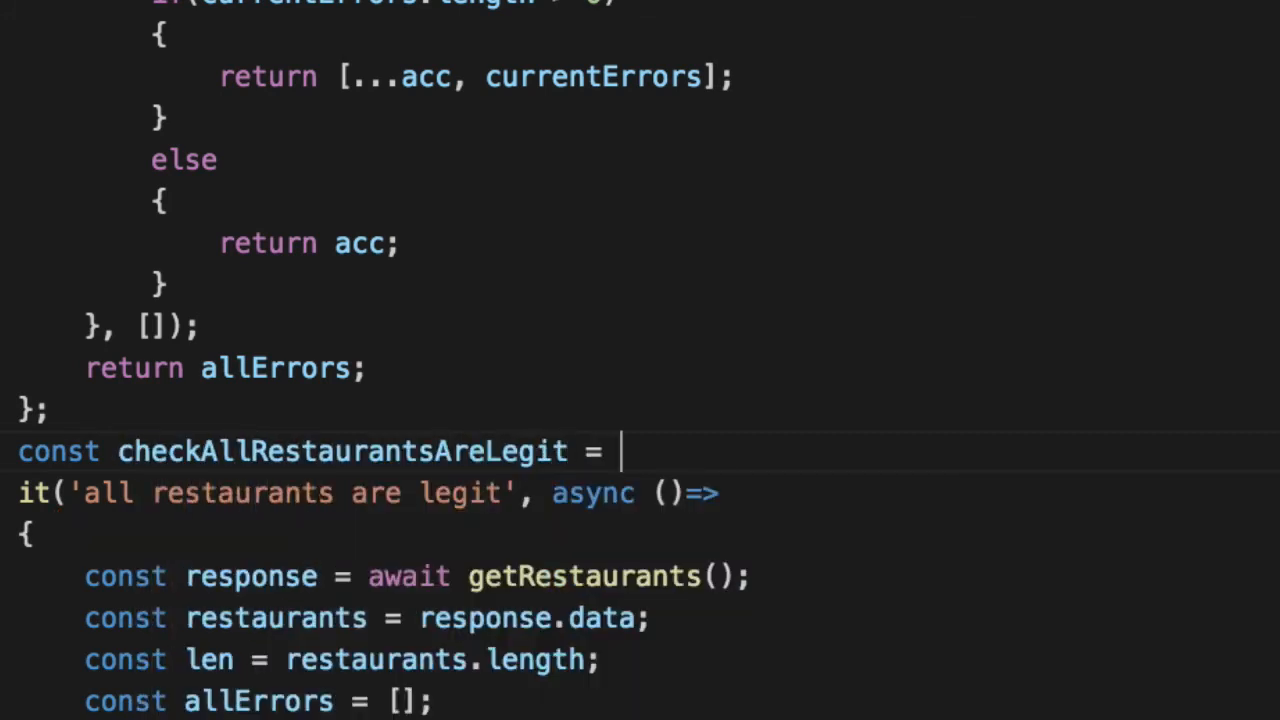
text(restaurants =>)
text({)
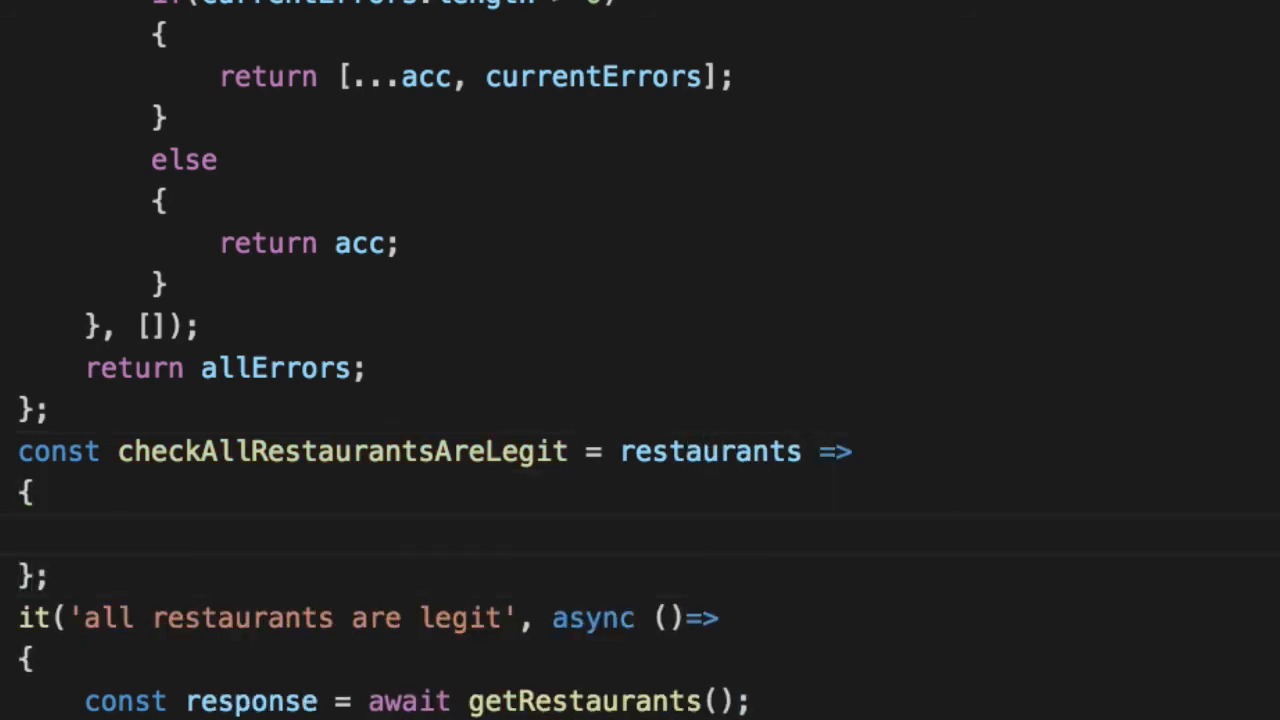
text(const errors =)
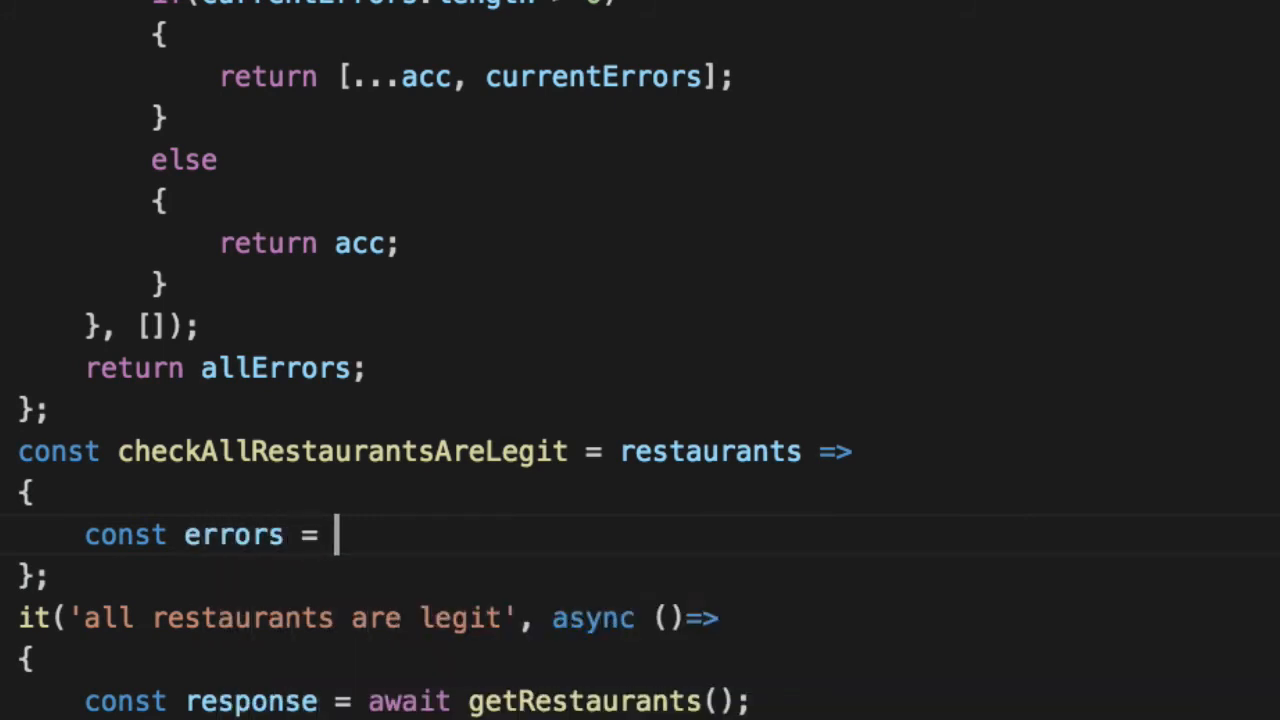
text(checkAllRestaurants)
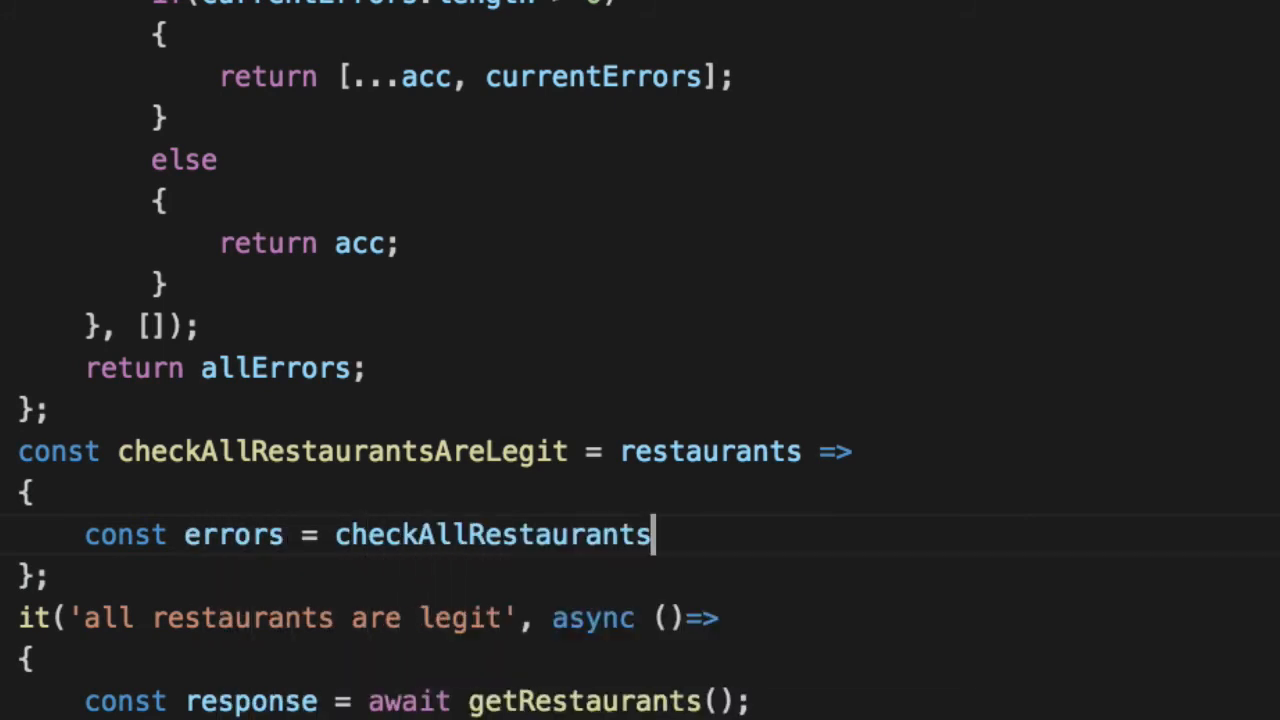
text((restaurants);)
text(return errors)
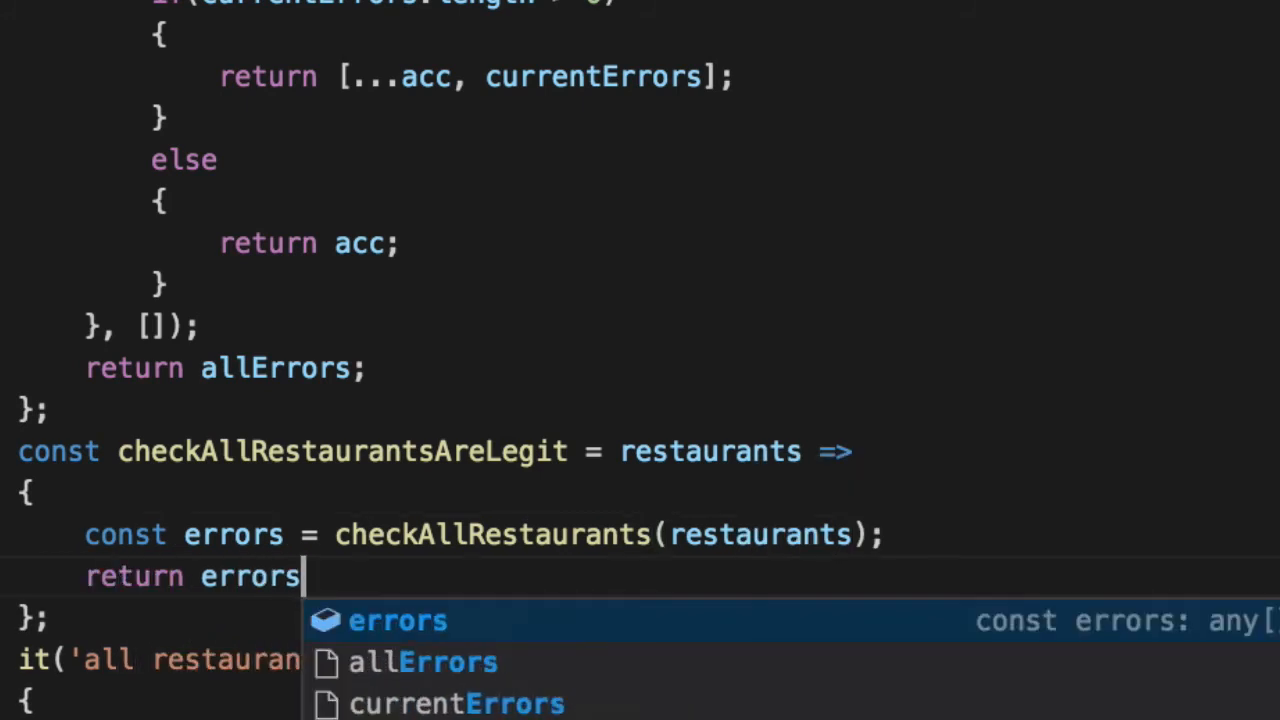
text(.length === 0;)
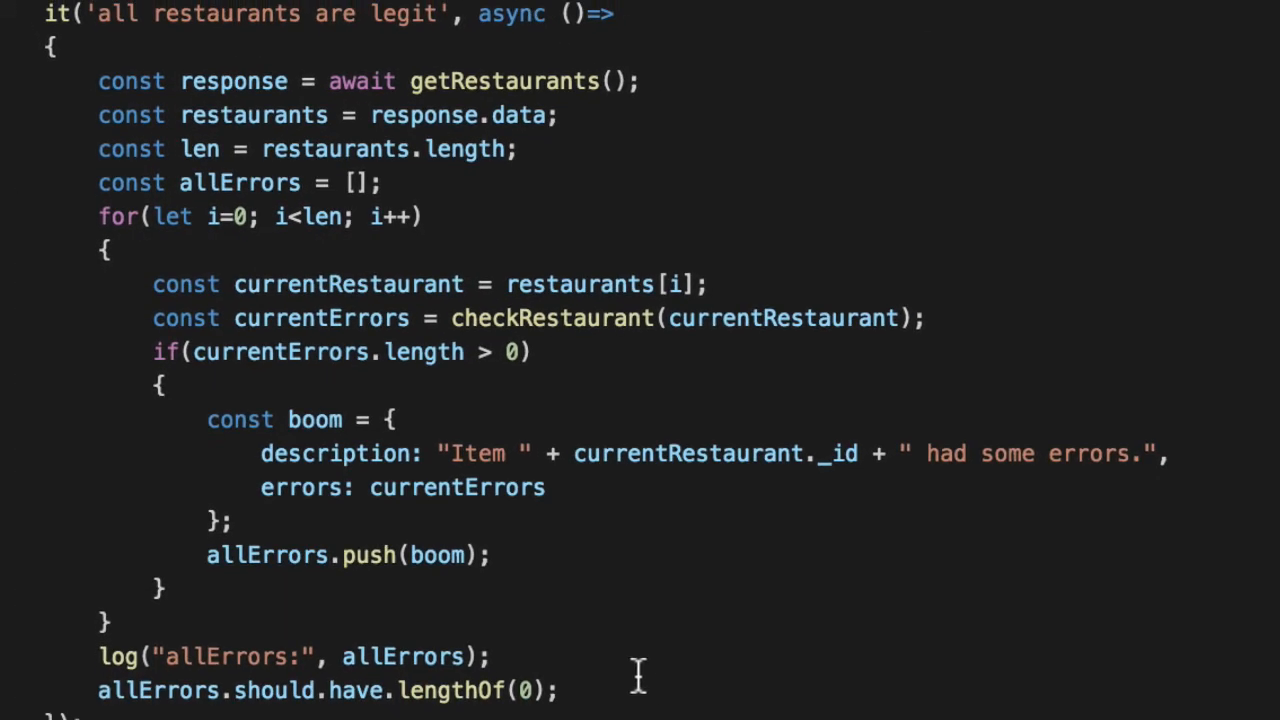
Replace the test's loop and assertion with checkAllRestaurantsAreLegit(restaurants).should.be.true.
drag(564, 114, 556, 690)
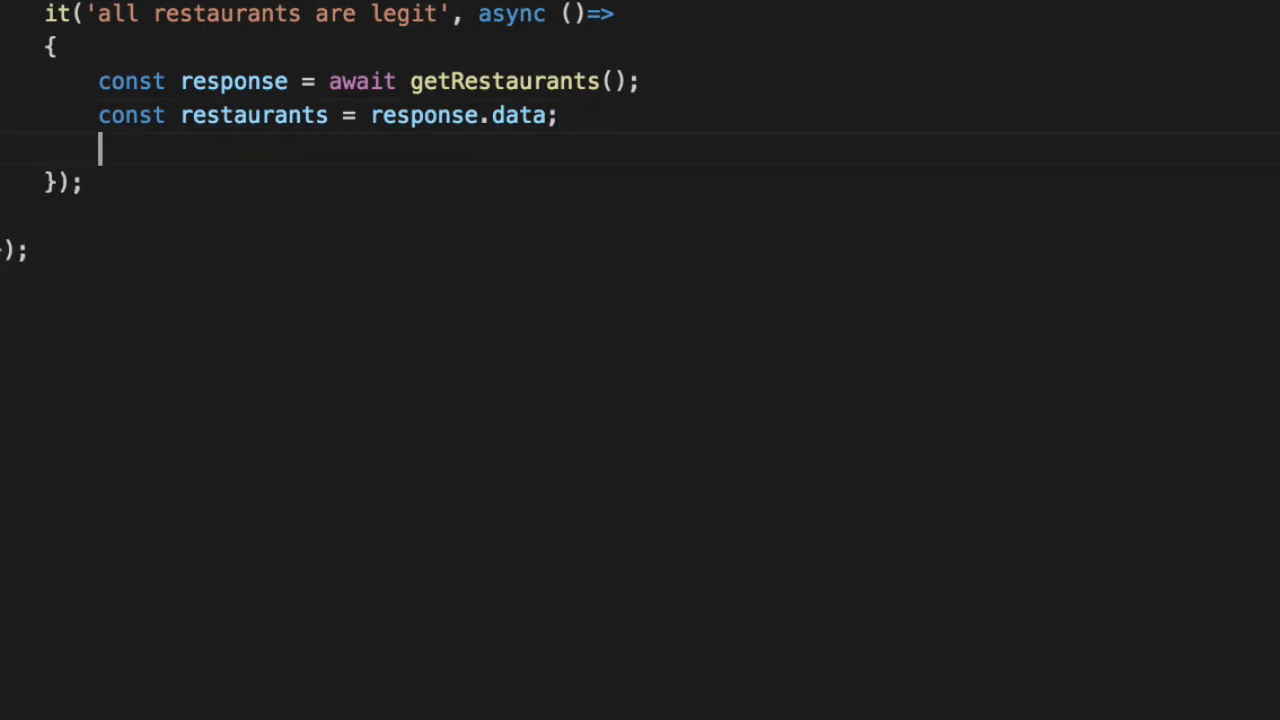
text(checkAllRestaurantsAreLegit(restaurants).should.be.true;)
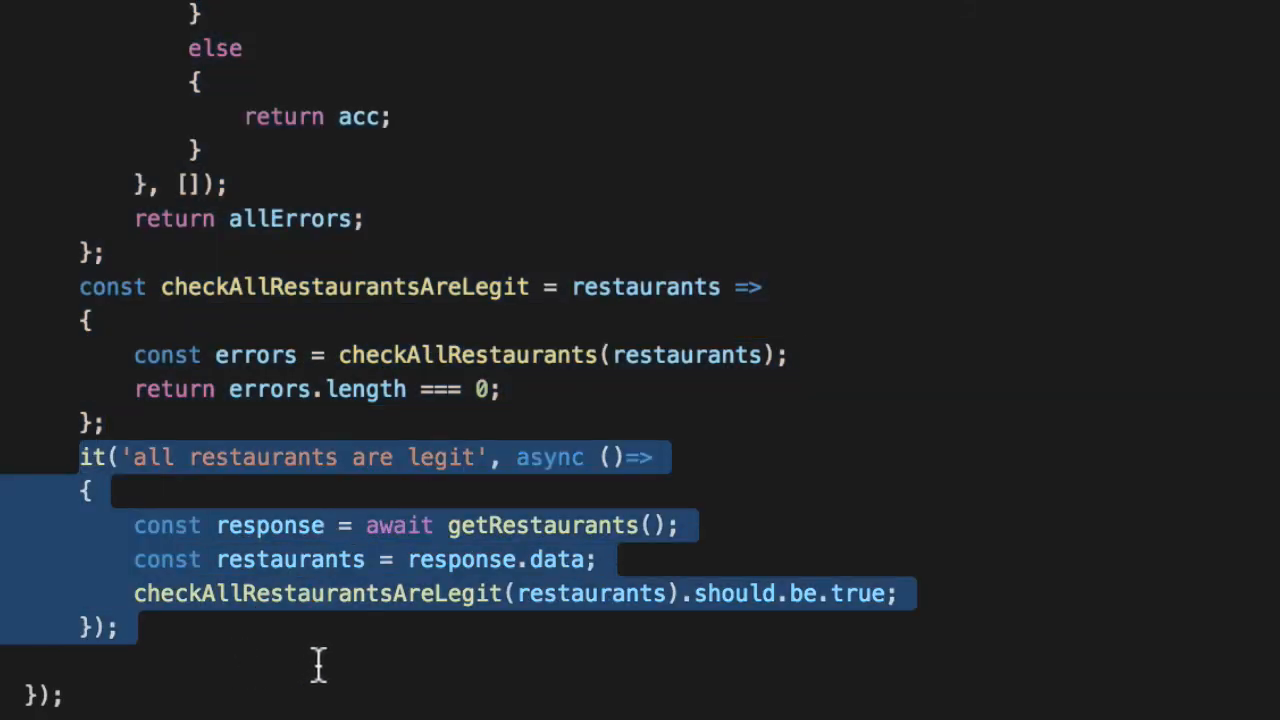
scroll(down, 3)
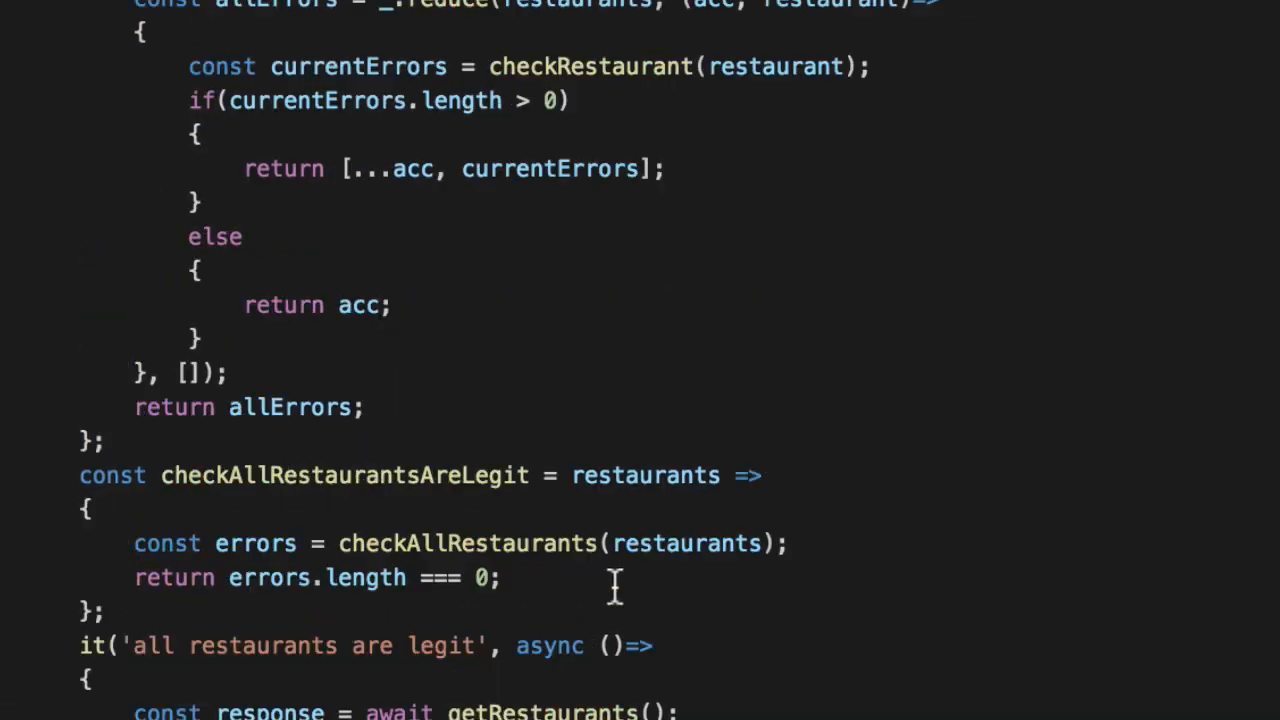